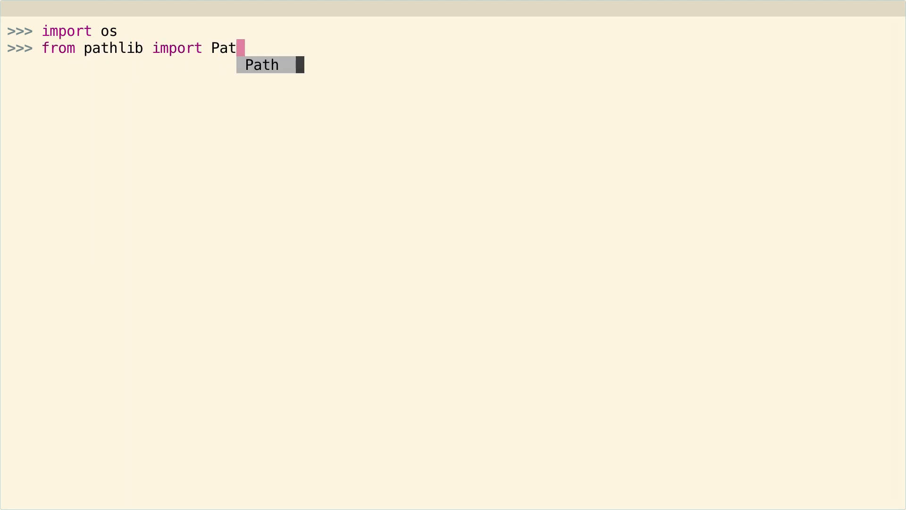
# Import Path from pathlib and run os.listdir() to show sub_dir, file3.txt, sub_dir_b, file2.csv, file1.py.
pyautogui.press('Return')
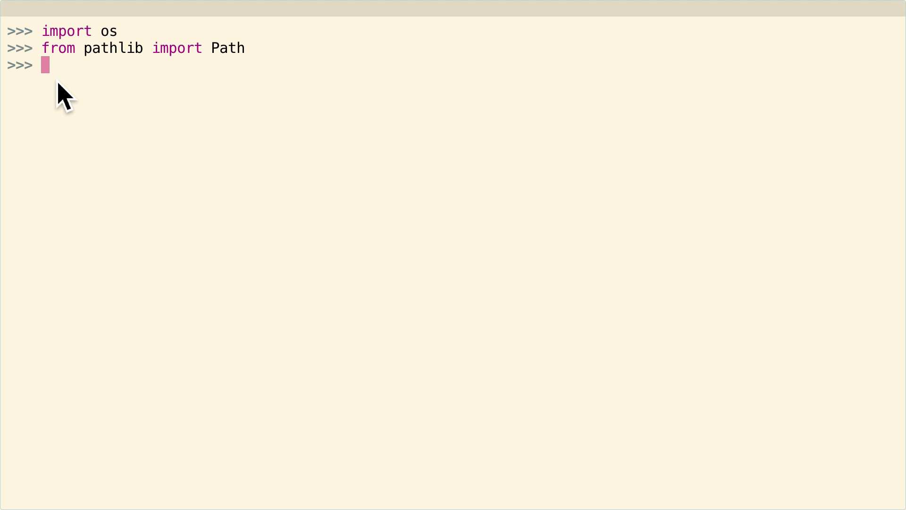
pyautogui.write('os.listdi')
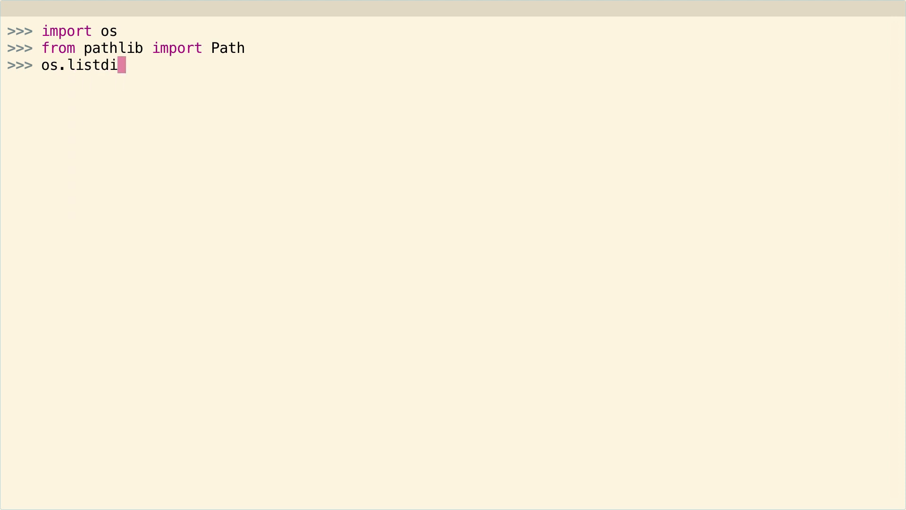
pyautogui.write('r(')
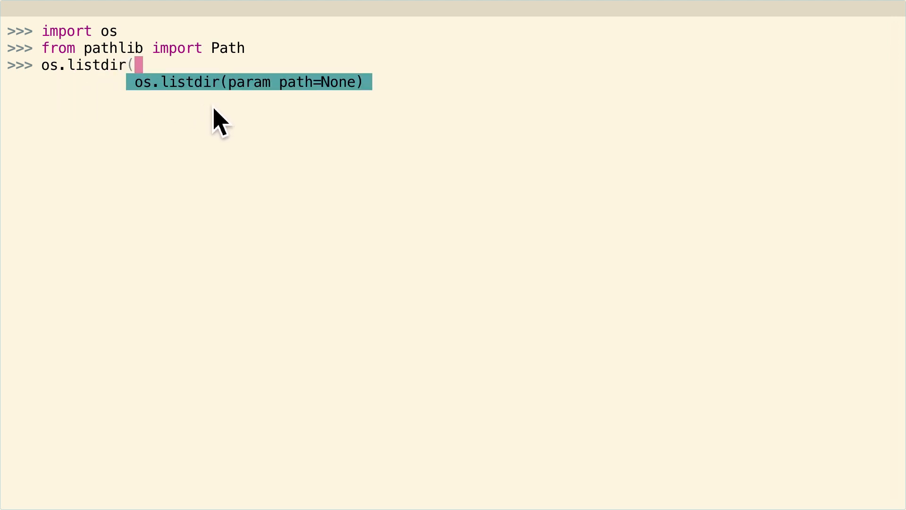
pyautogui.moveTo(287, 114)
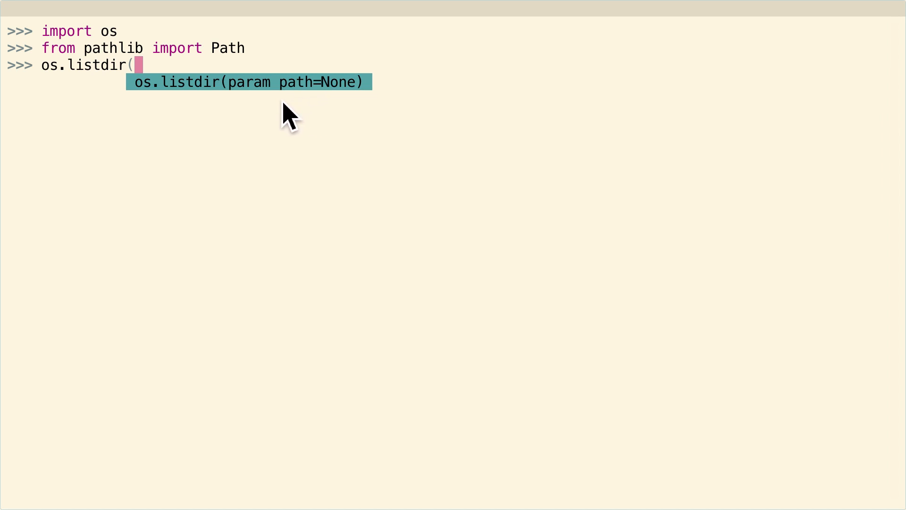
pyautogui.moveTo(200, 120)
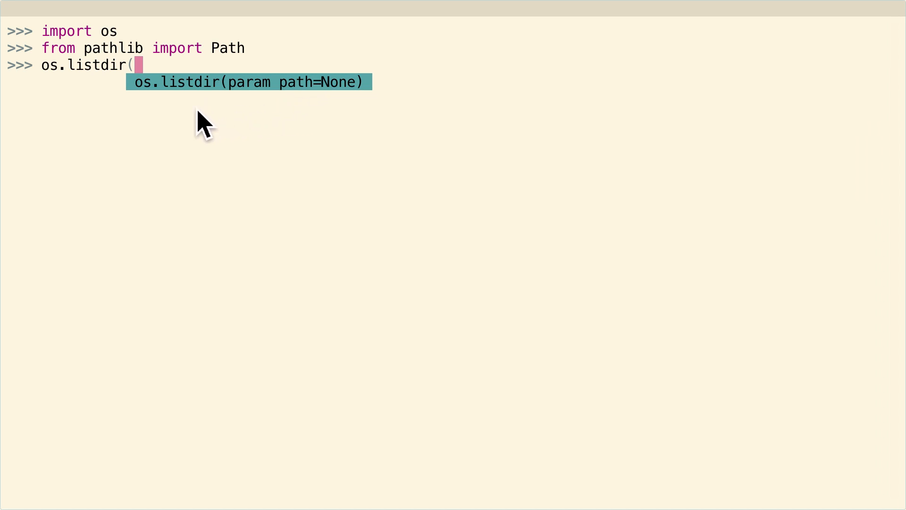
pyautogui.press('Return')
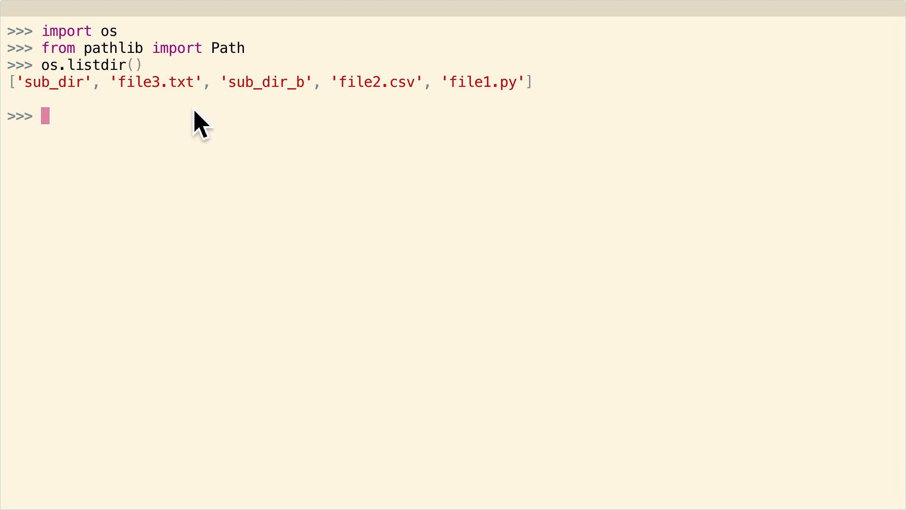
pyautogui.moveTo(81, 125)
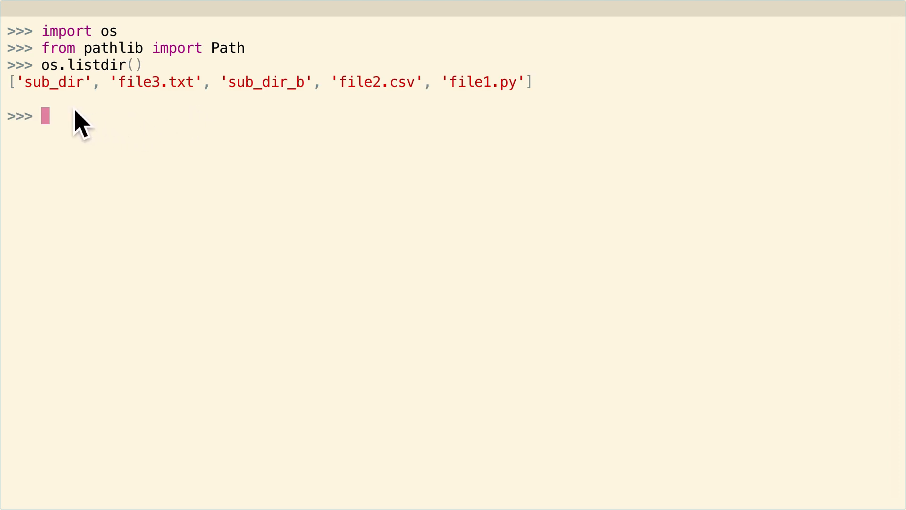
pyautogui.moveTo(66, 115)
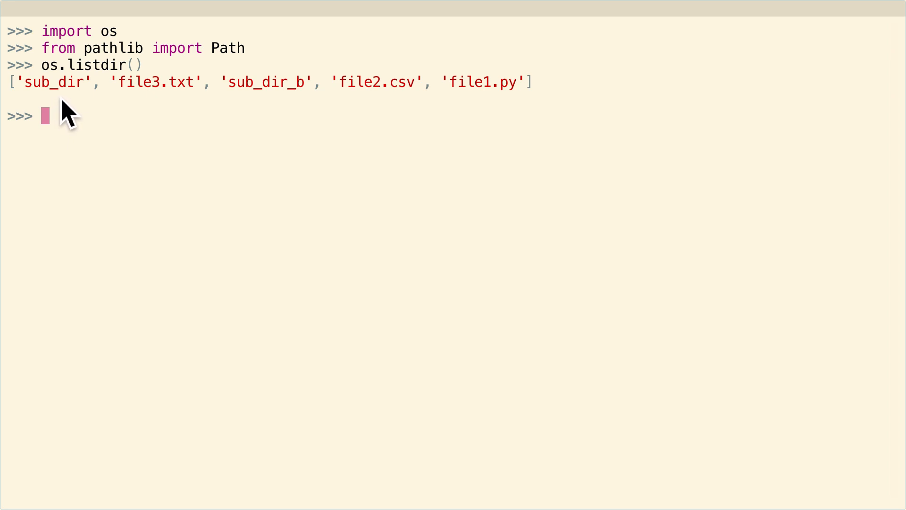
pyautogui.moveTo(166, 114)
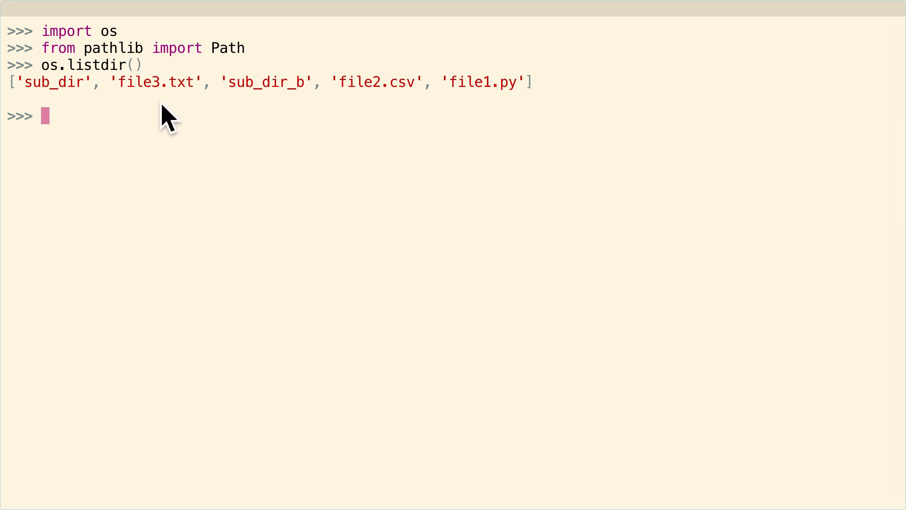
pyautogui.moveTo(156, 125)
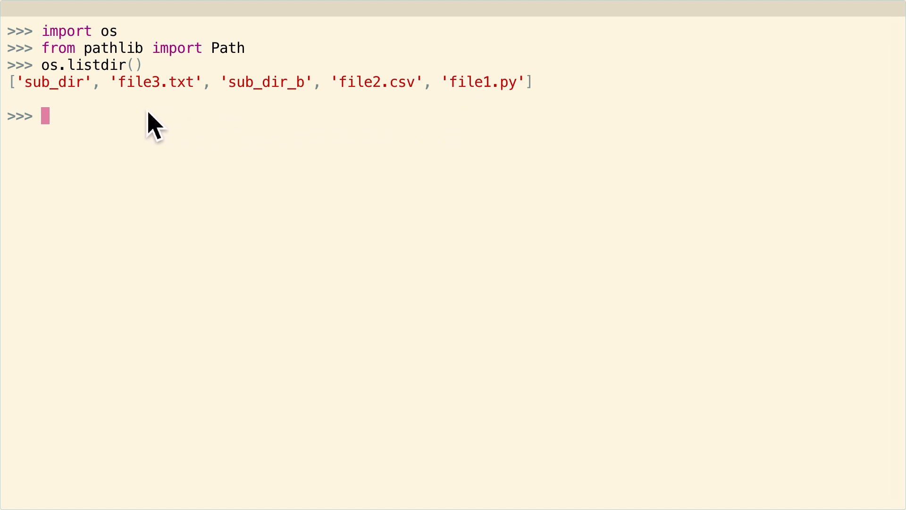
pyautogui.moveTo(62, 113)
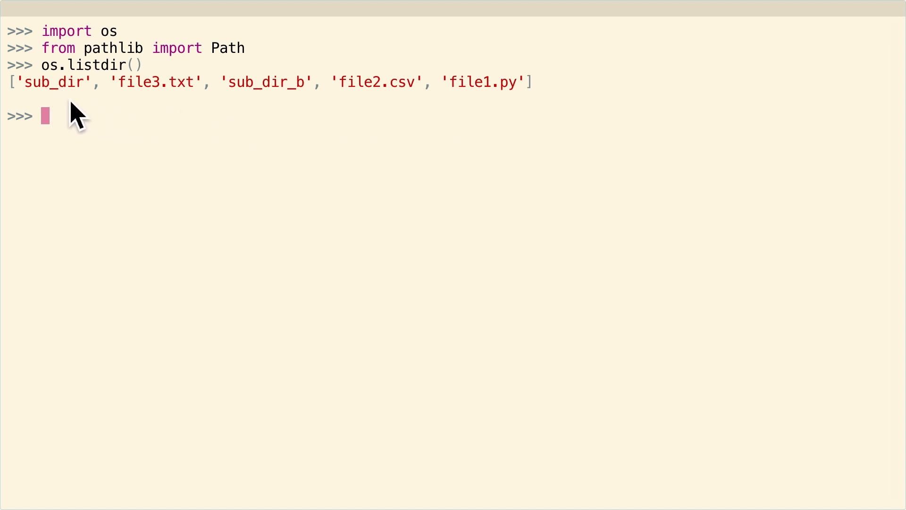
pyautogui.moveTo(498, 114)
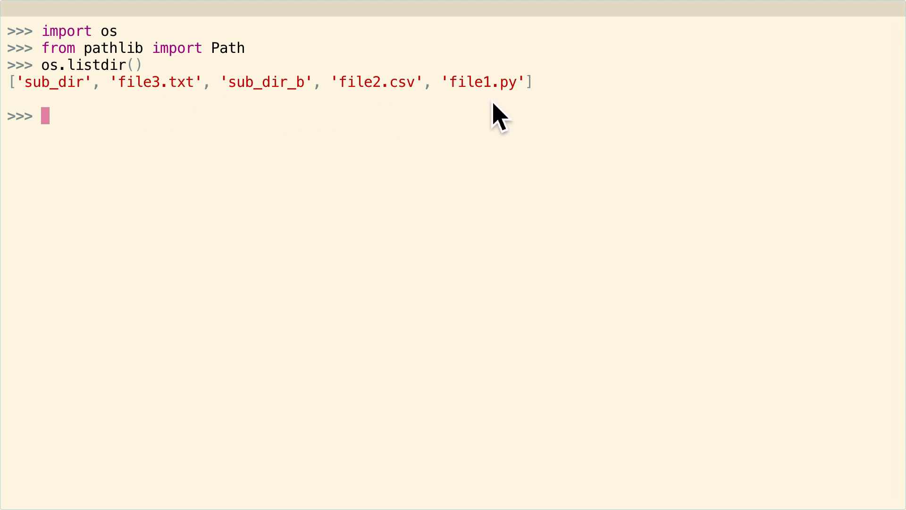
pyautogui.moveTo(261, 119)
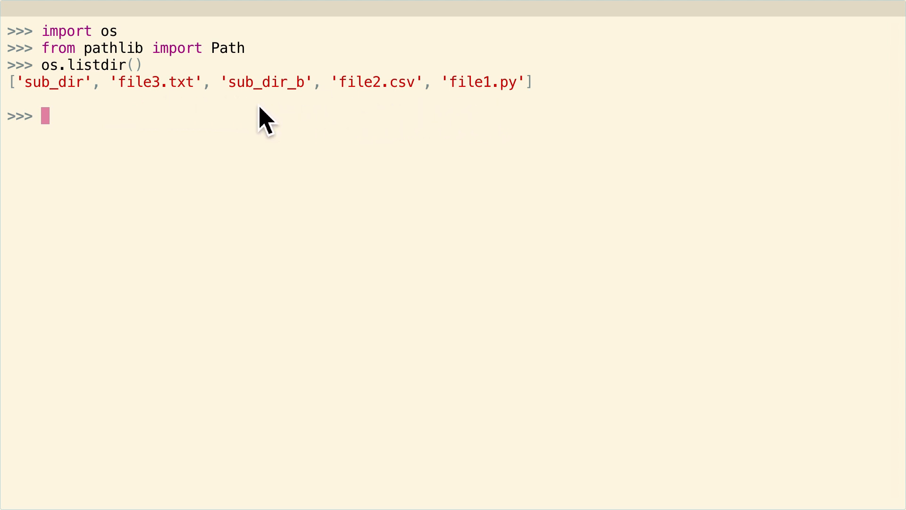
pyautogui.moveTo(122, 165)
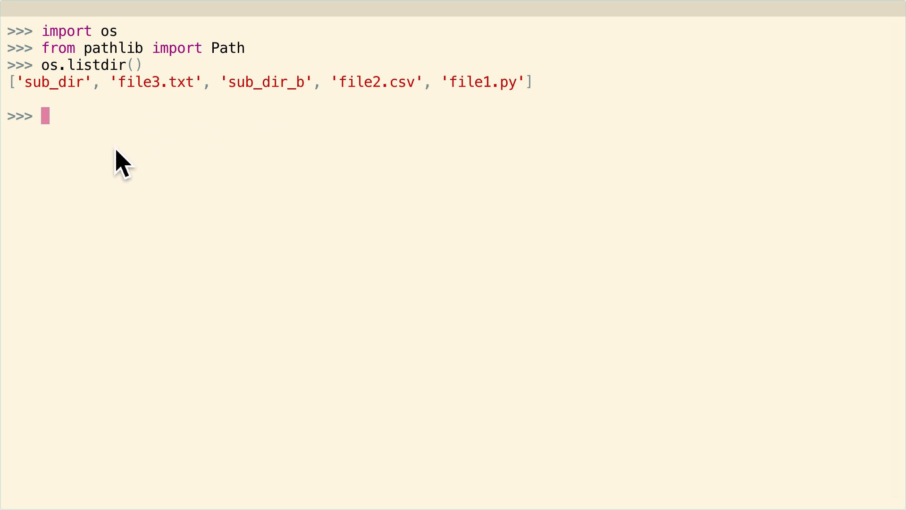
# Run os.path.isfile('file3.txt') and get True.
pyautogui.write('os.')
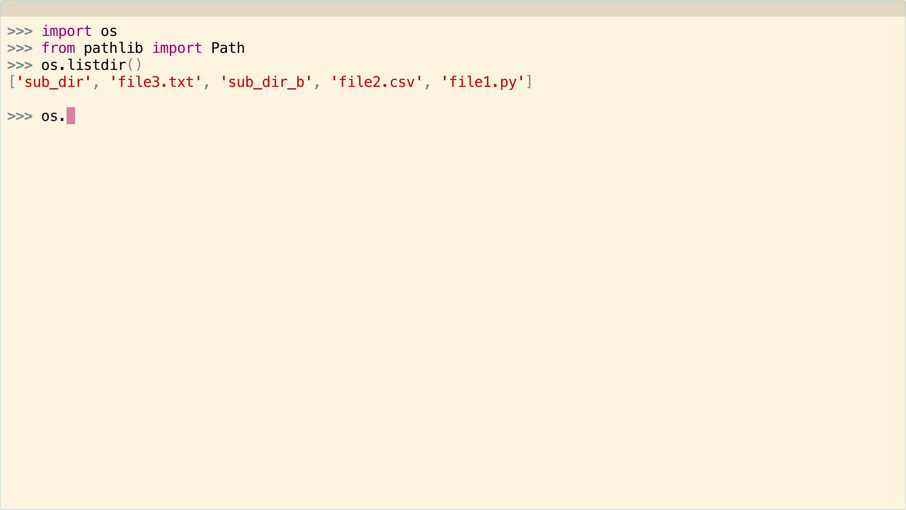
pyautogui.write('path.isf')
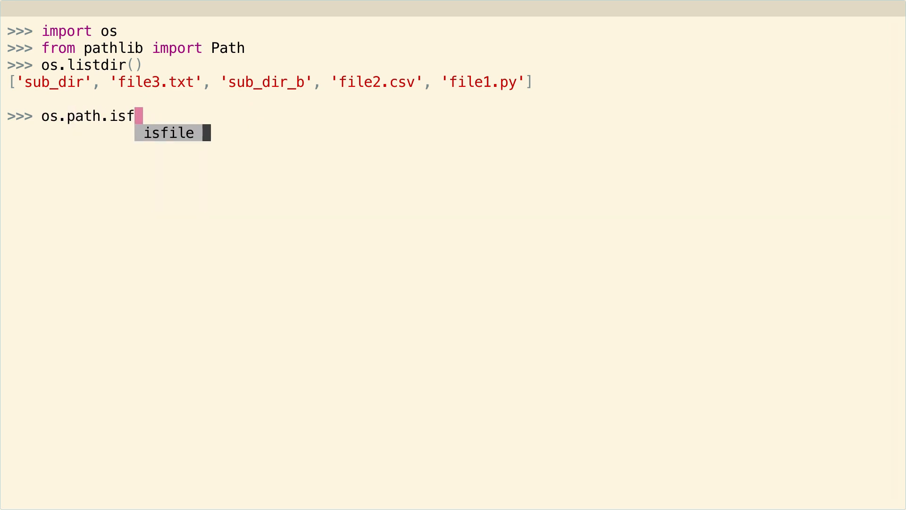
pyautogui.write("ile('")
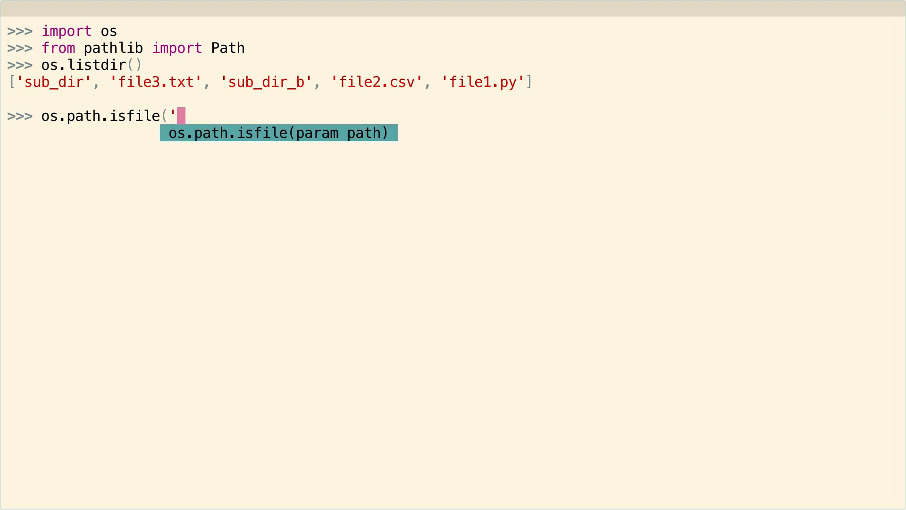
pyautogui.write('file3')
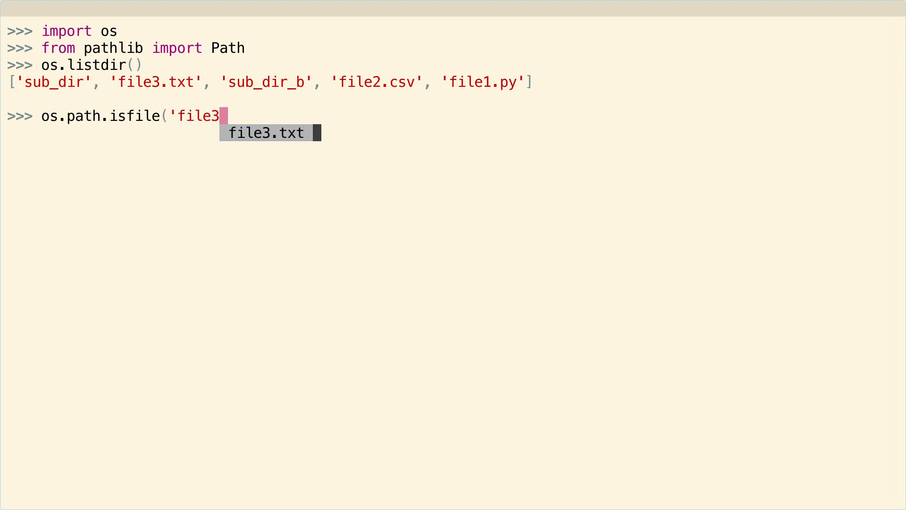
pyautogui.press('Return')
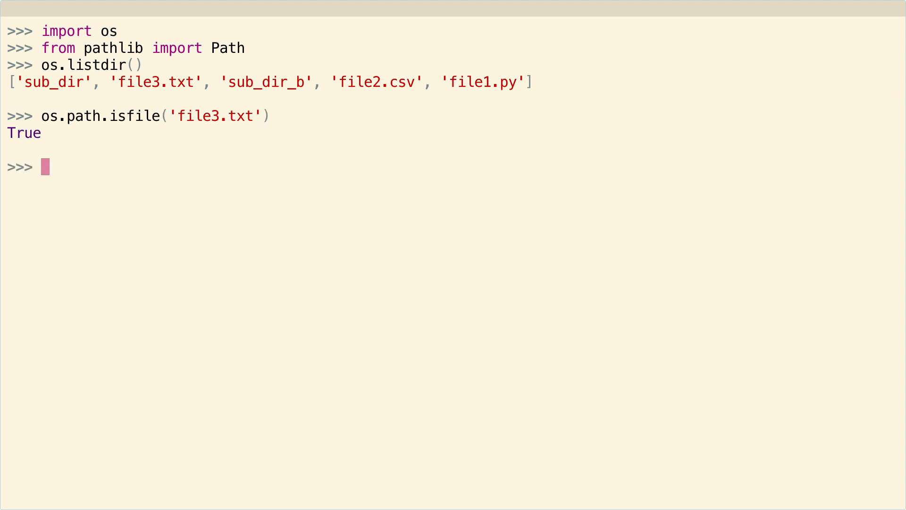
pyautogui.moveTo(114, 156)
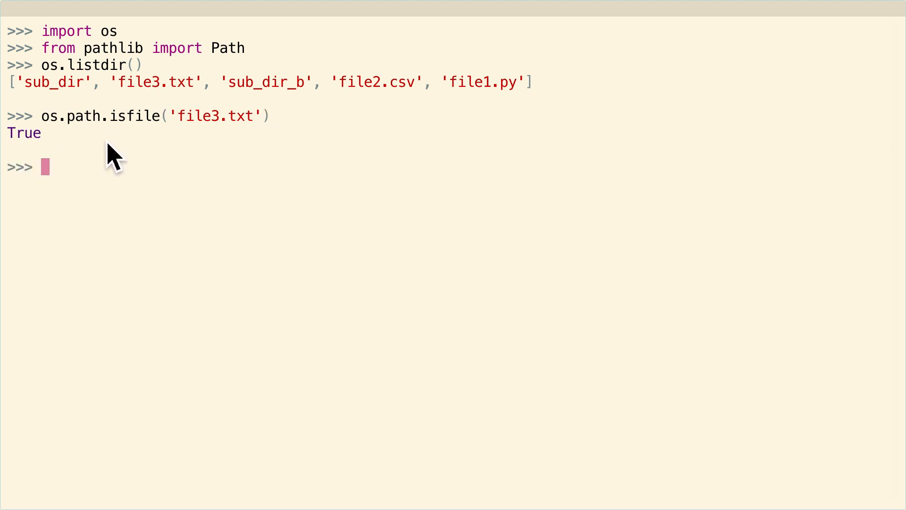
pyautogui.moveTo(200, 139)
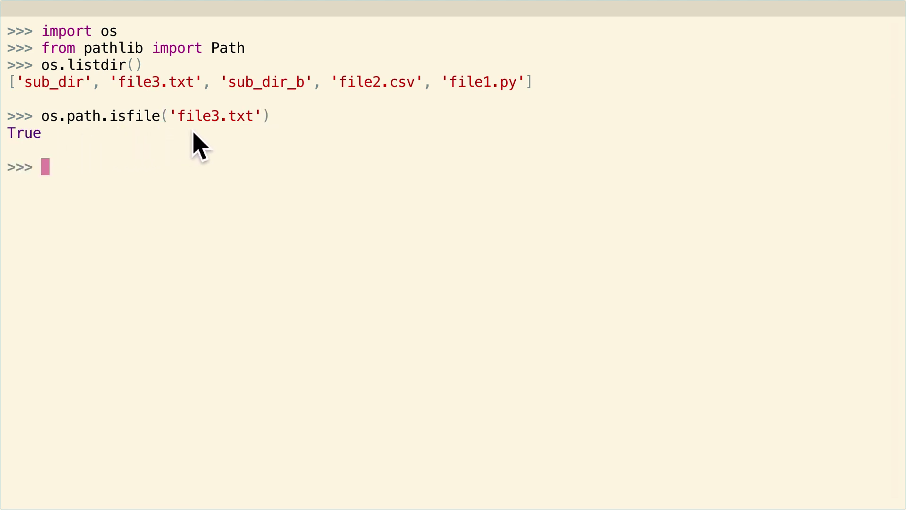
pyautogui.moveTo(183, 174)
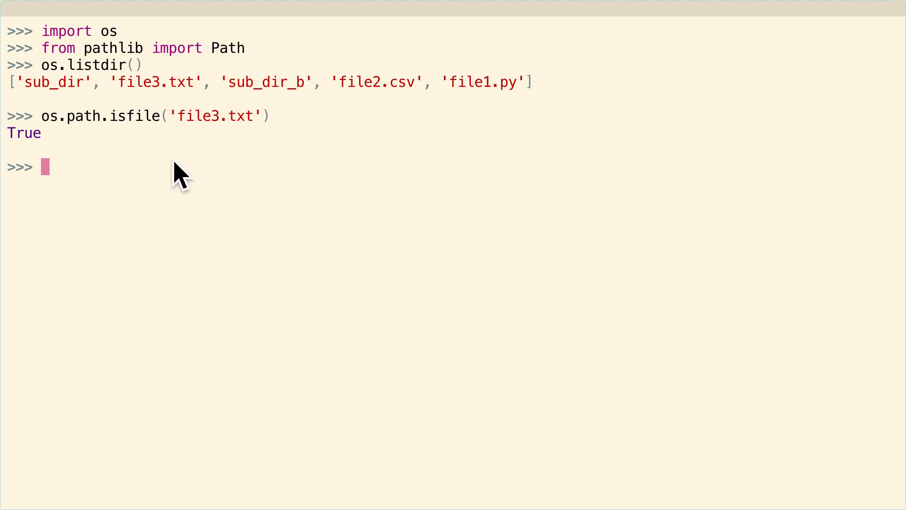
# Run a for loop over os.scandir() printing entries where is_file(), yielding file3.txt, file2.csv, file1.py.
pyautogui.write('for')
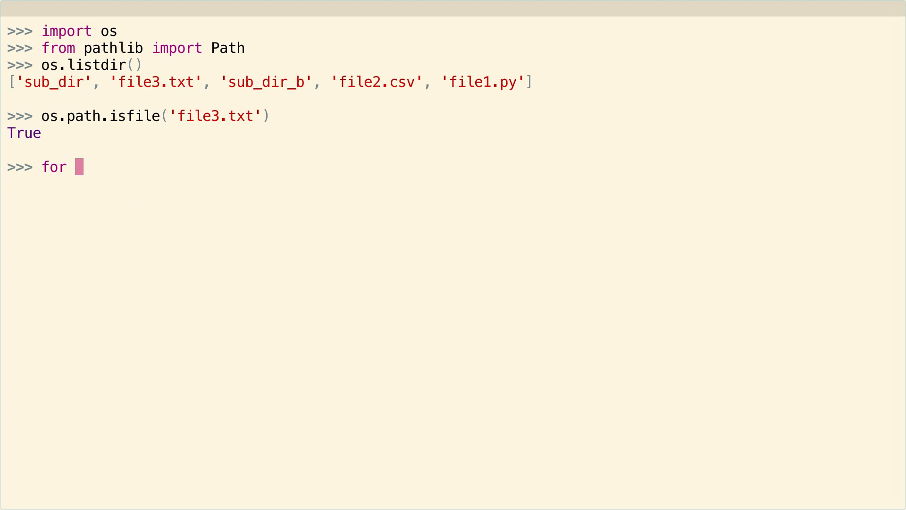
pyautogui.write('name in os.sc')
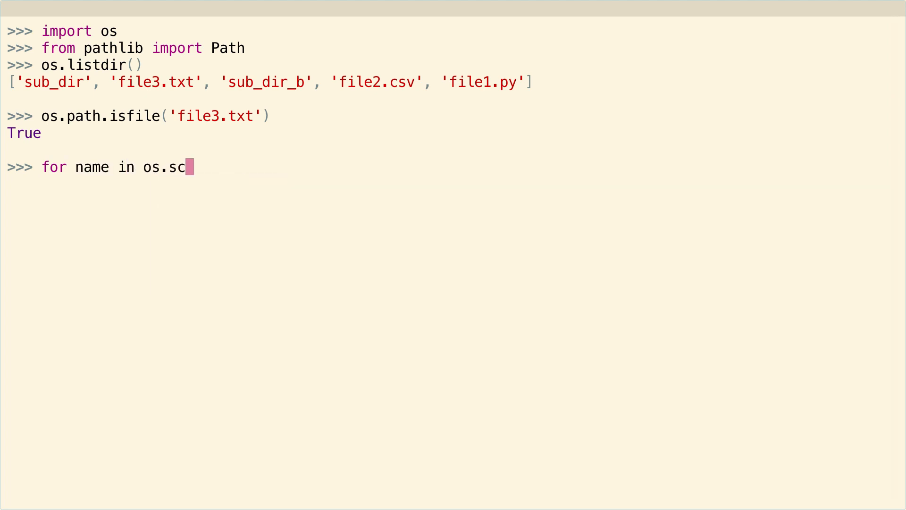
pyautogui.write('andir()')
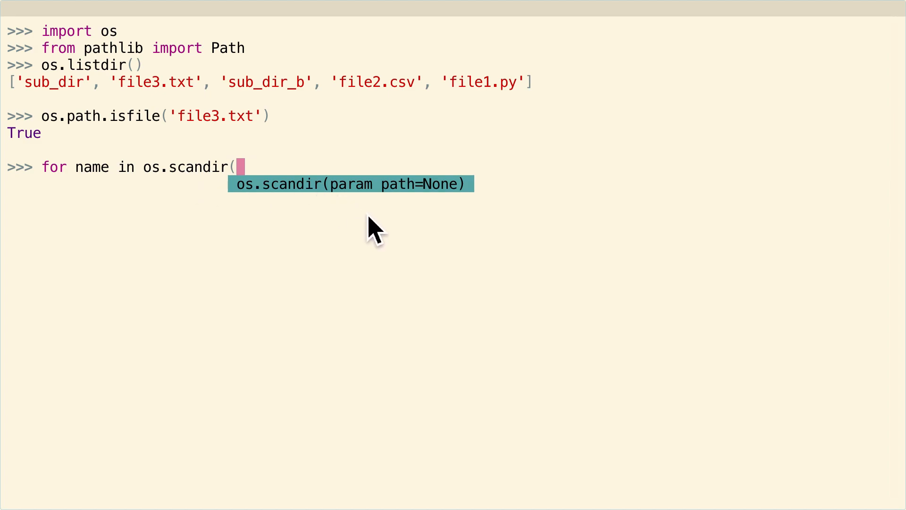
pyautogui.write('):')
pyautogui.write('if name.')
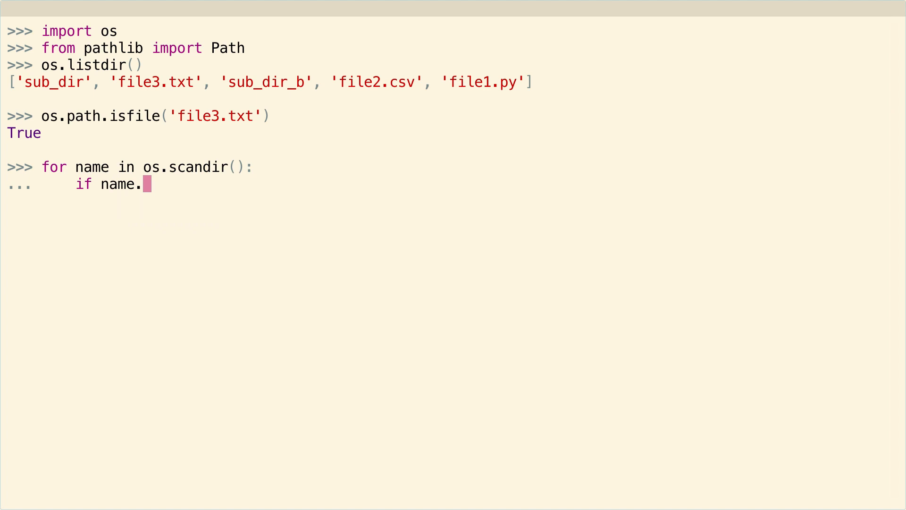
pyautogui.write('is_file()')
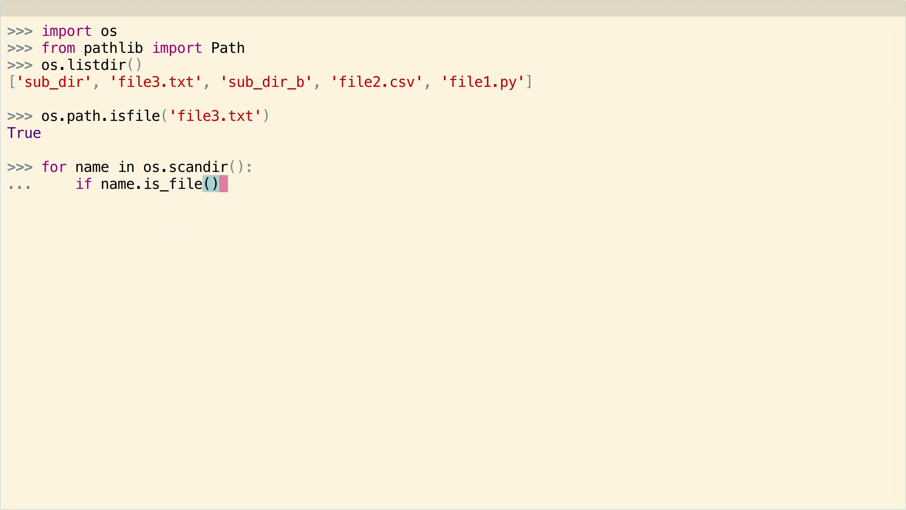
pyautogui.write(':')
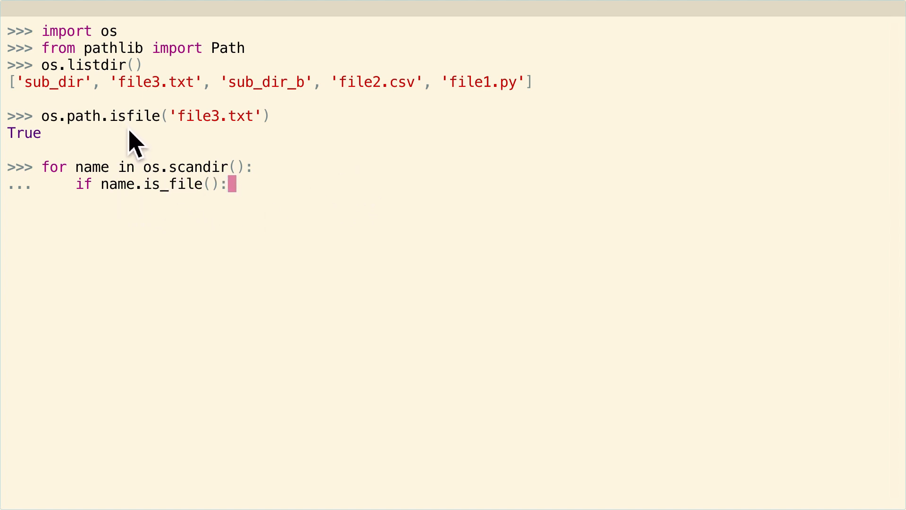
pyautogui.moveTo(185, 214)
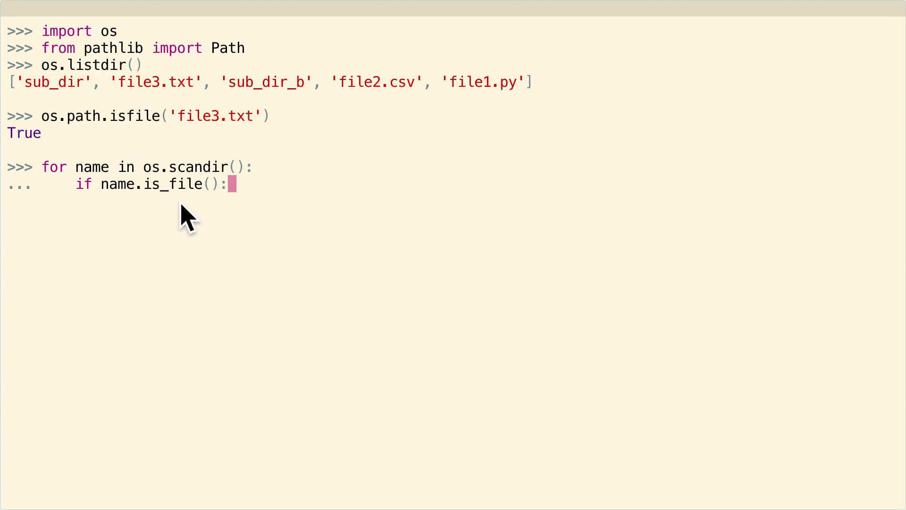
pyautogui.write('print(name')
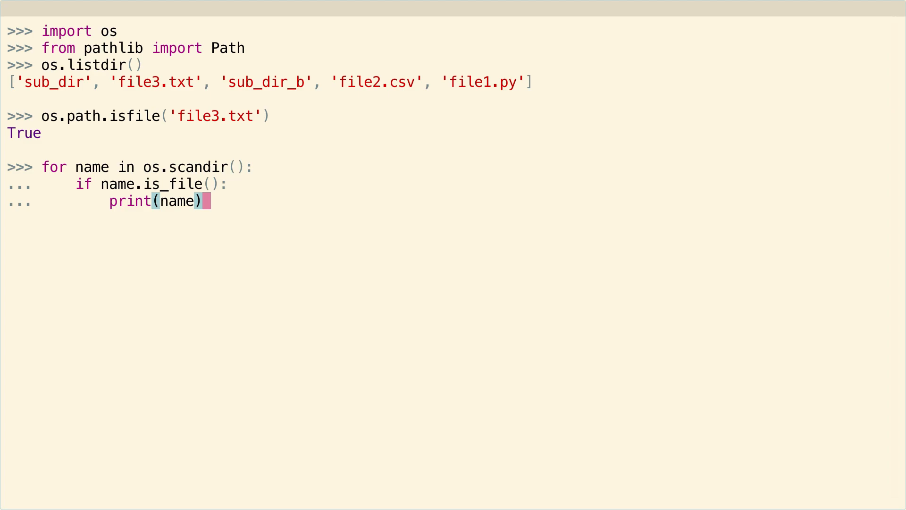
pyautogui.press('Return')
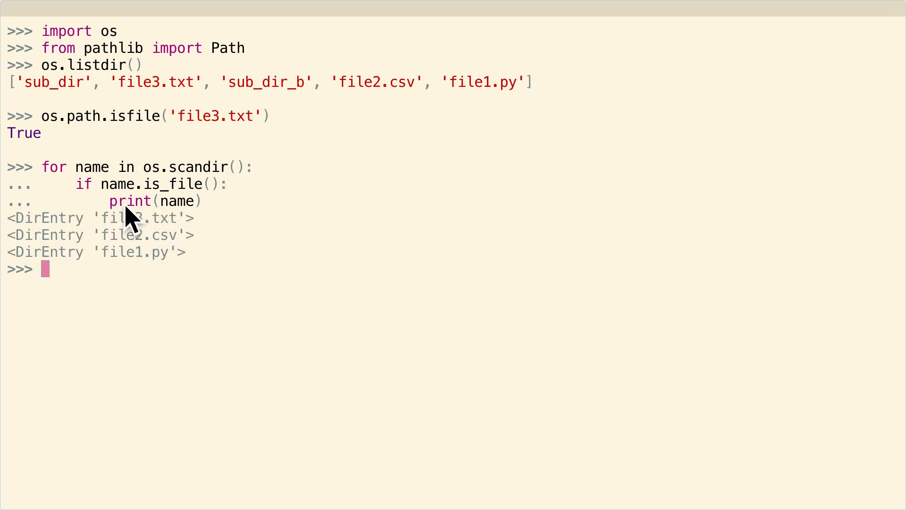
pyautogui.moveTo(183, 211)
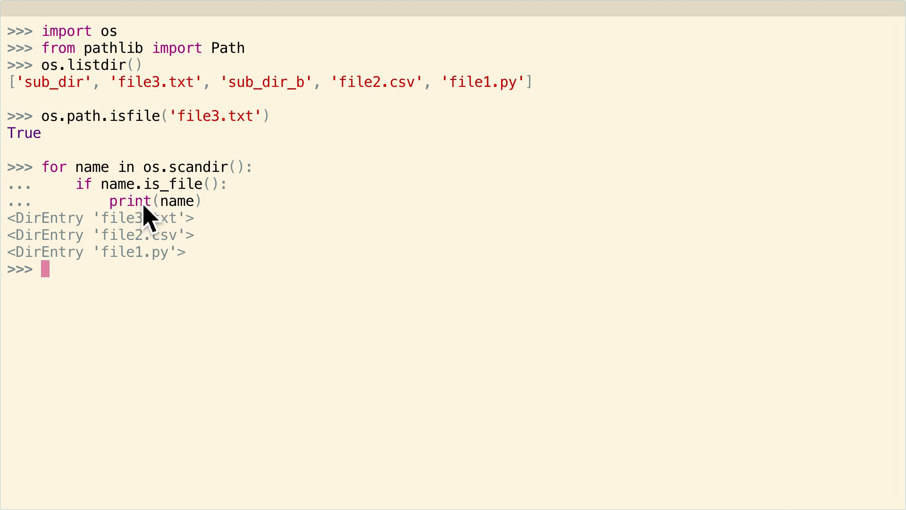
pyautogui.moveTo(68, 245)
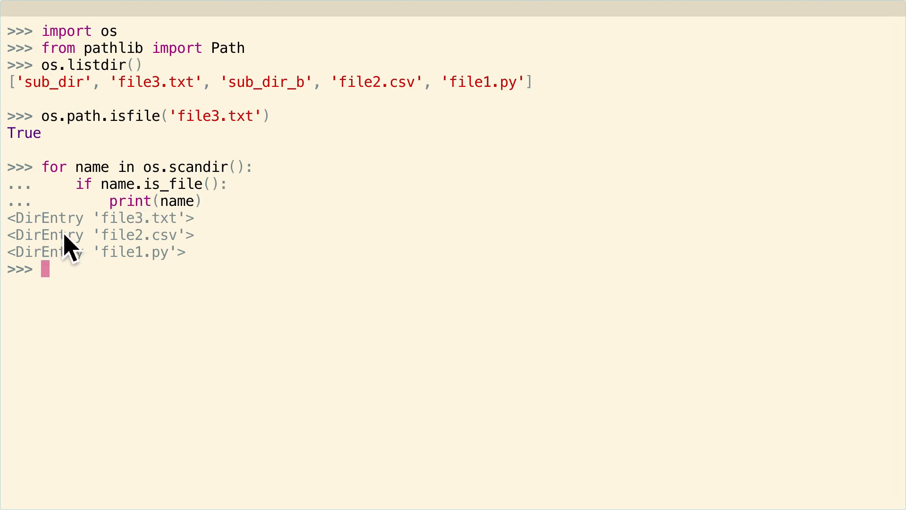
pyautogui.moveTo(83, 122)
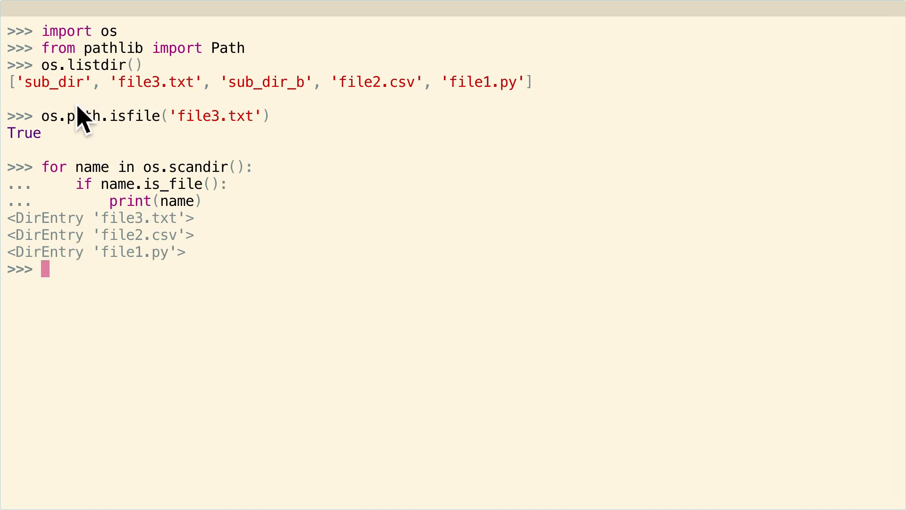
pyautogui.moveTo(158, 112)
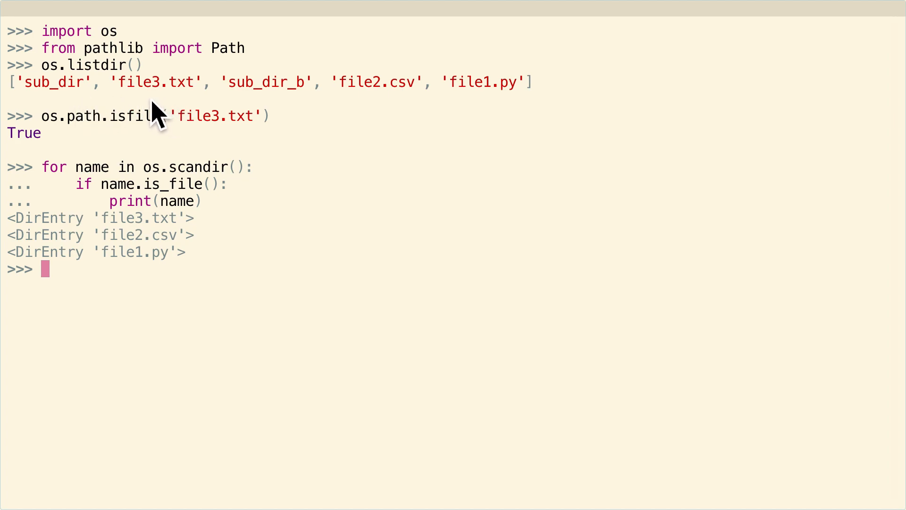
pyautogui.moveTo(101, 104)
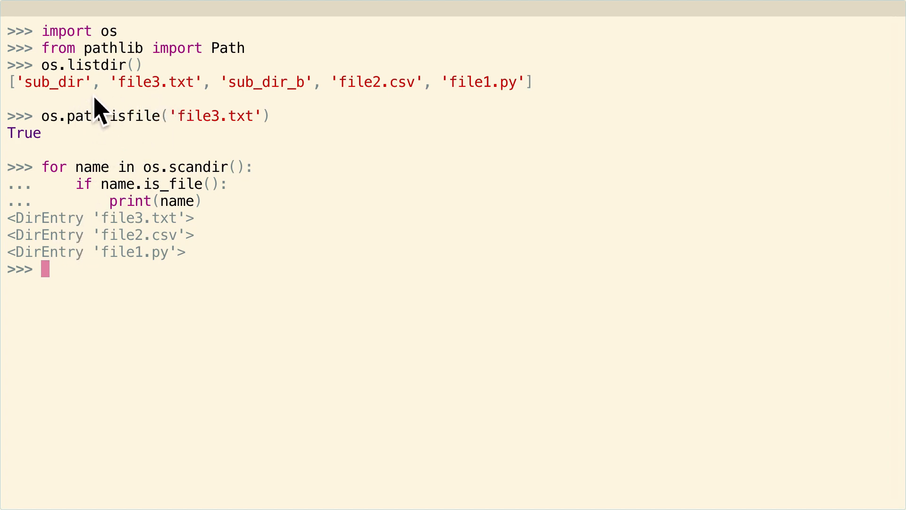
pyautogui.moveTo(82, 138)
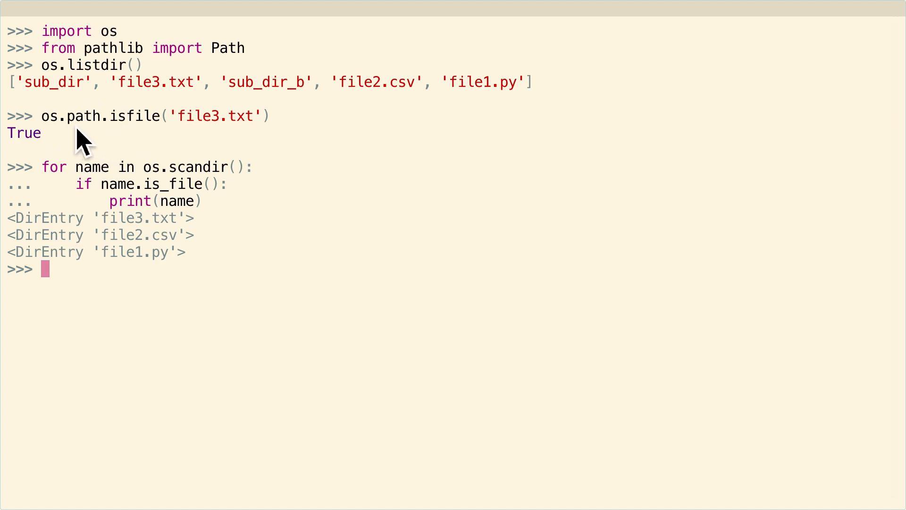
pyautogui.moveTo(92, 144)
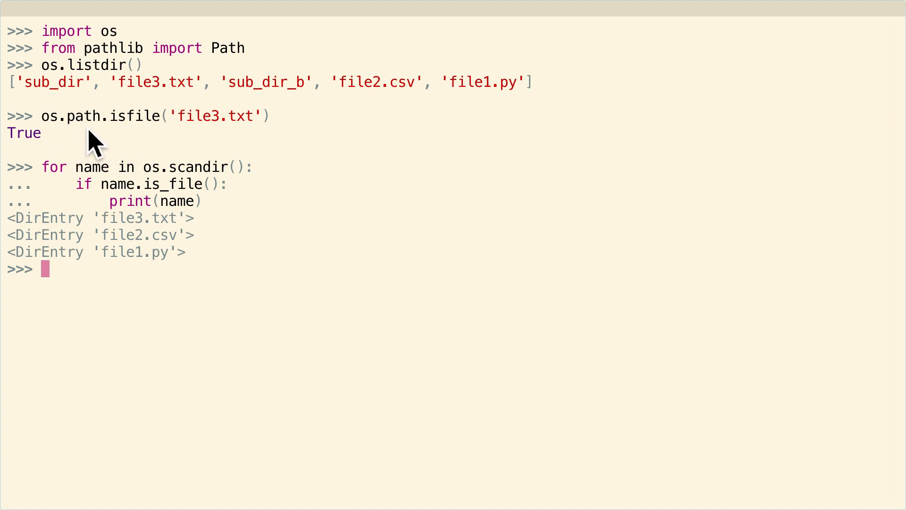
pyautogui.moveTo(68, 143)
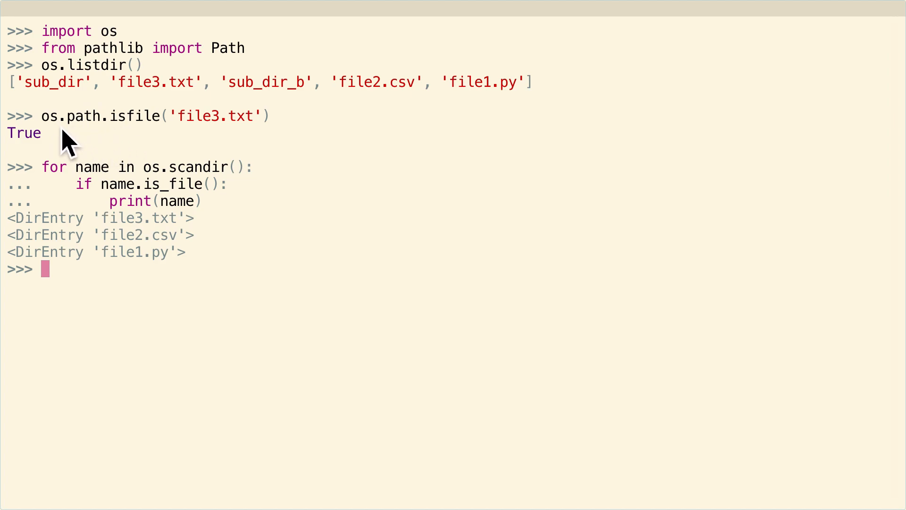
pyautogui.moveTo(110, 139)
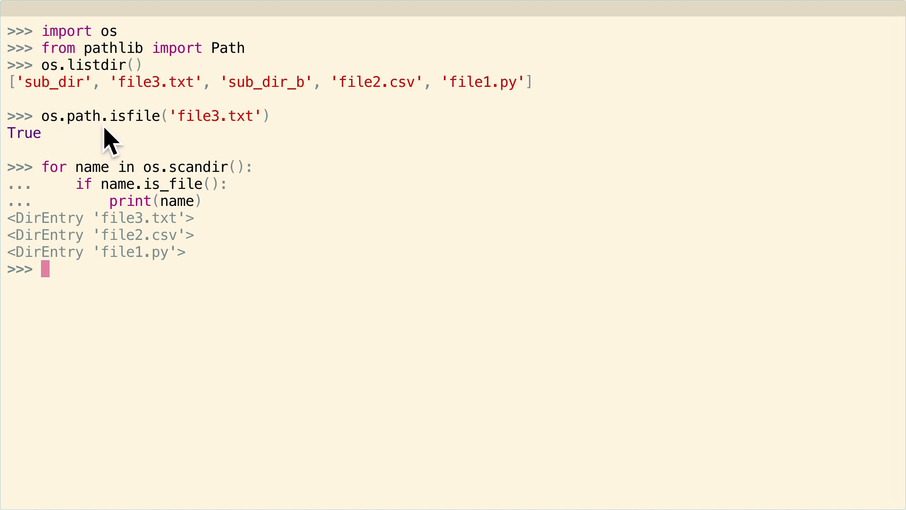
pyautogui.moveTo(122, 275)
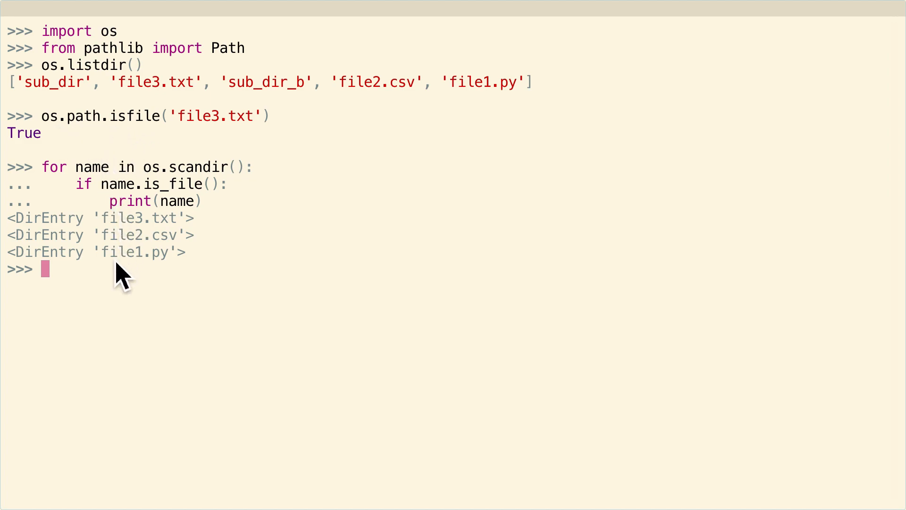
pyautogui.moveTo(104, 292)
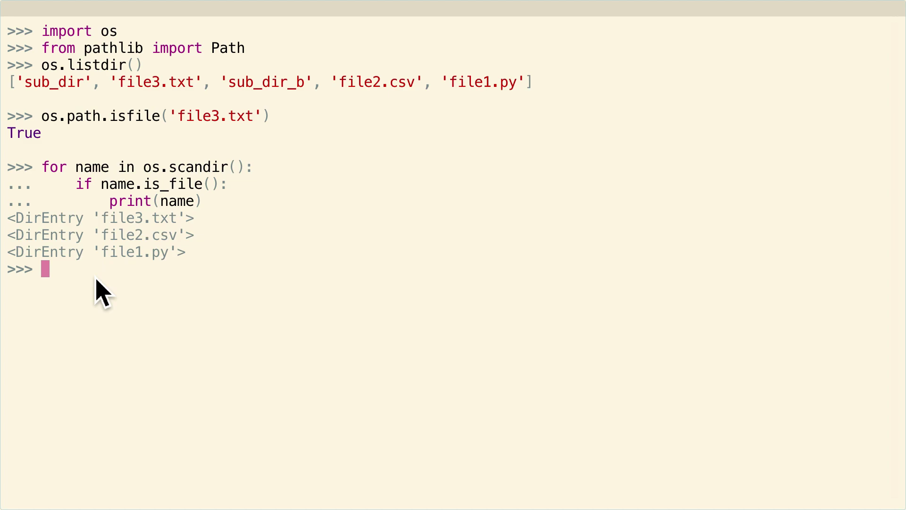
pyautogui.moveTo(191, 188)
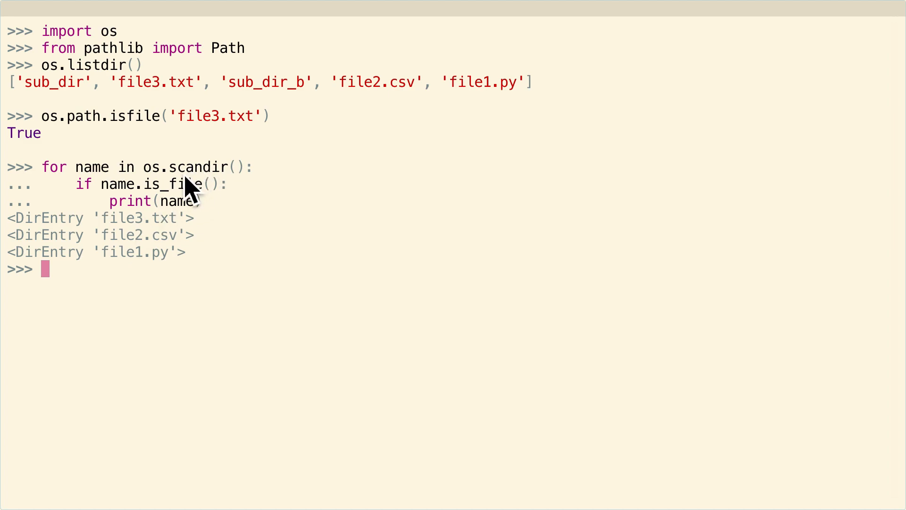
pyautogui.moveTo(104, 87)
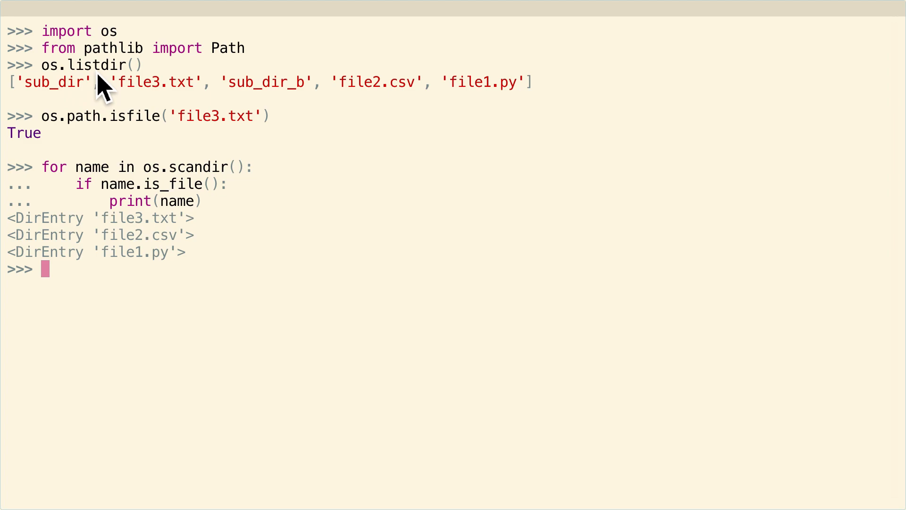
pyautogui.moveTo(110, 101)
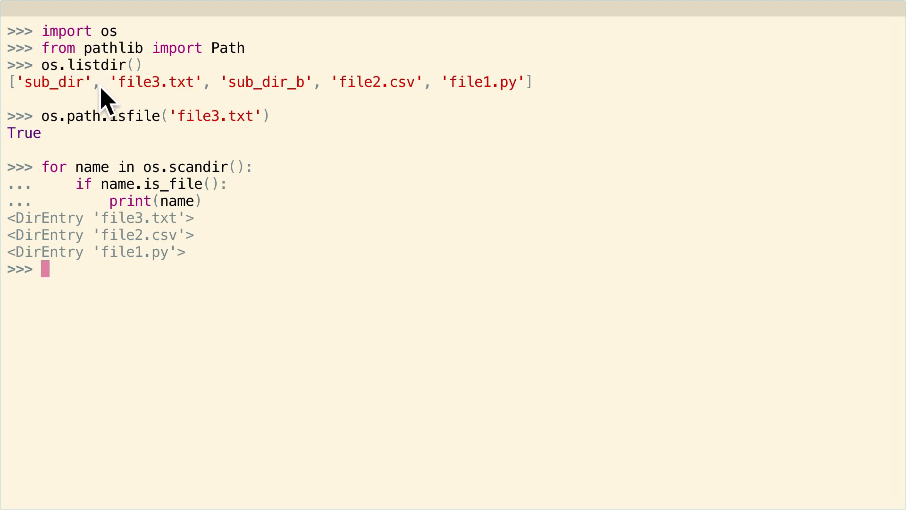
pyautogui.moveTo(110, 125)
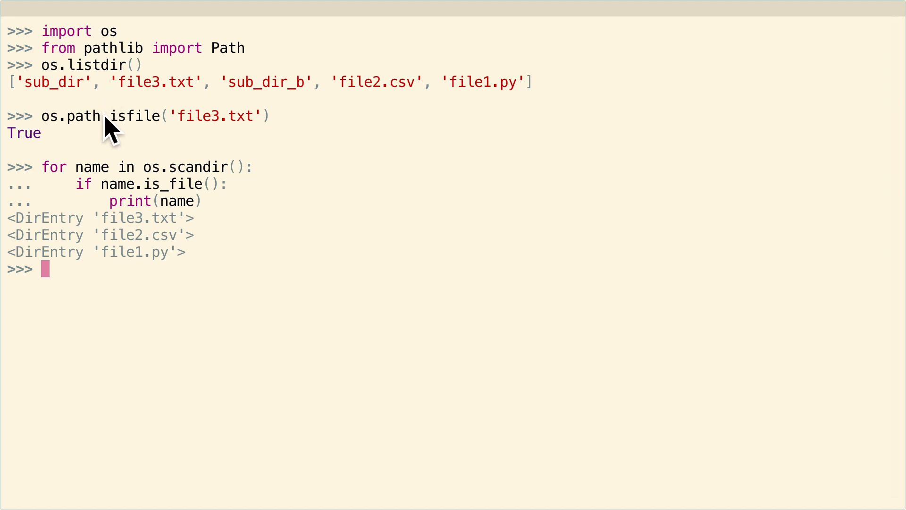
pyautogui.moveTo(68, 292)
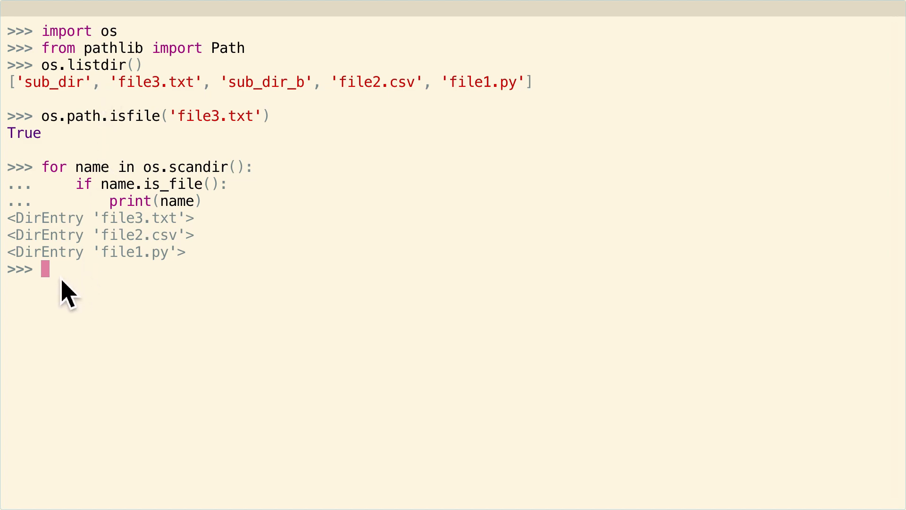
pyautogui.moveTo(68, 300)
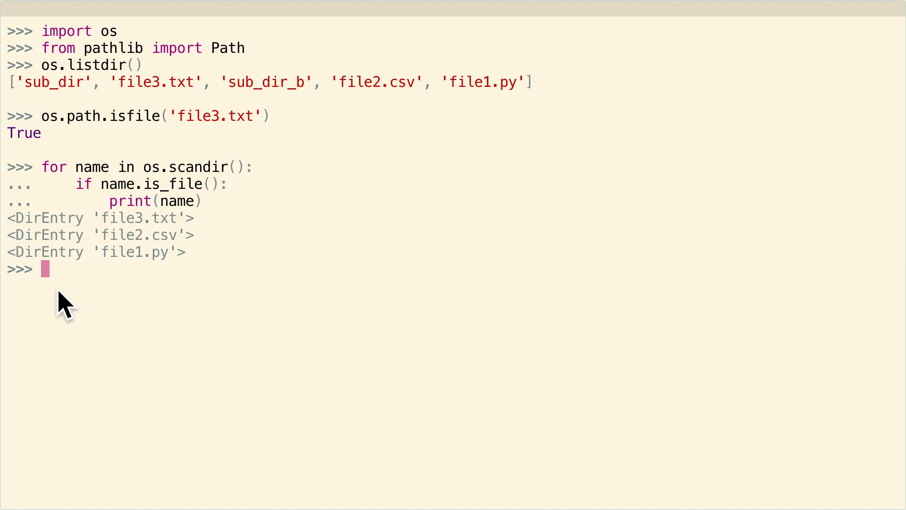
# Define dir_path = Path("./") for the current folder.
pyautogui.write('dir')
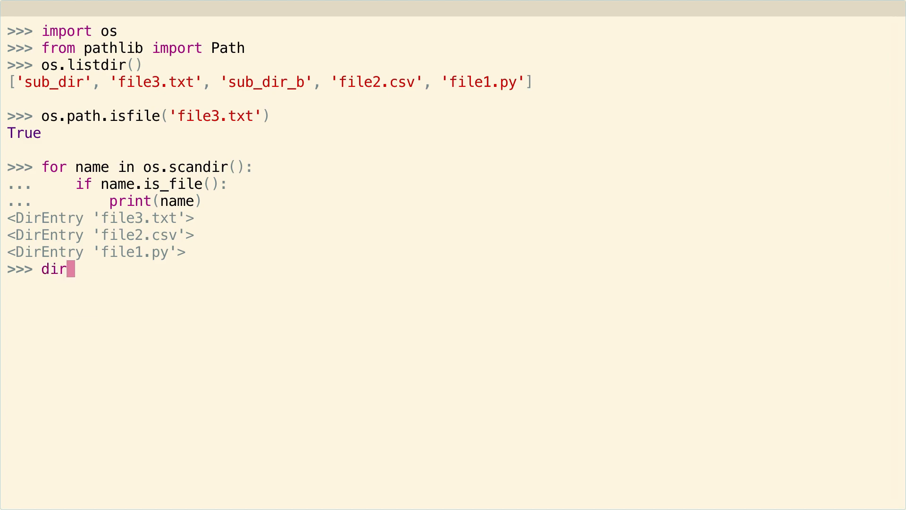
pyautogui.write('_path')
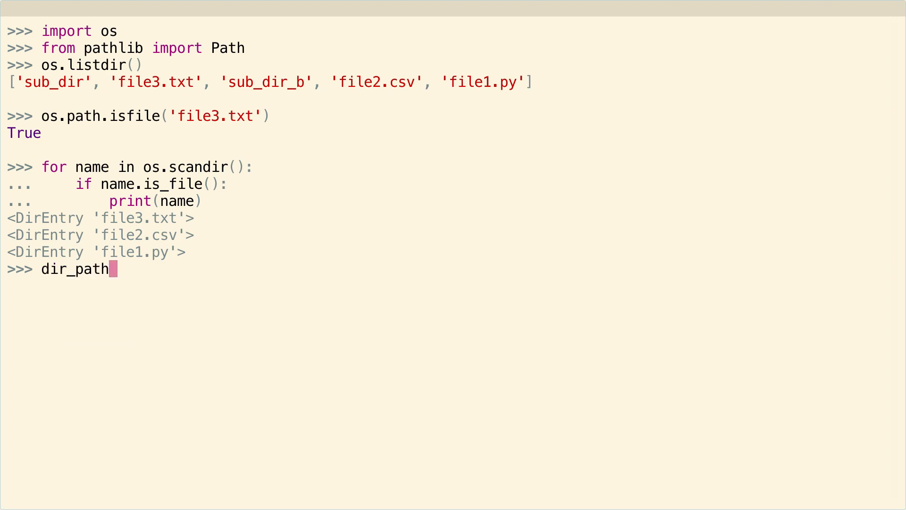
pyautogui.write('=')
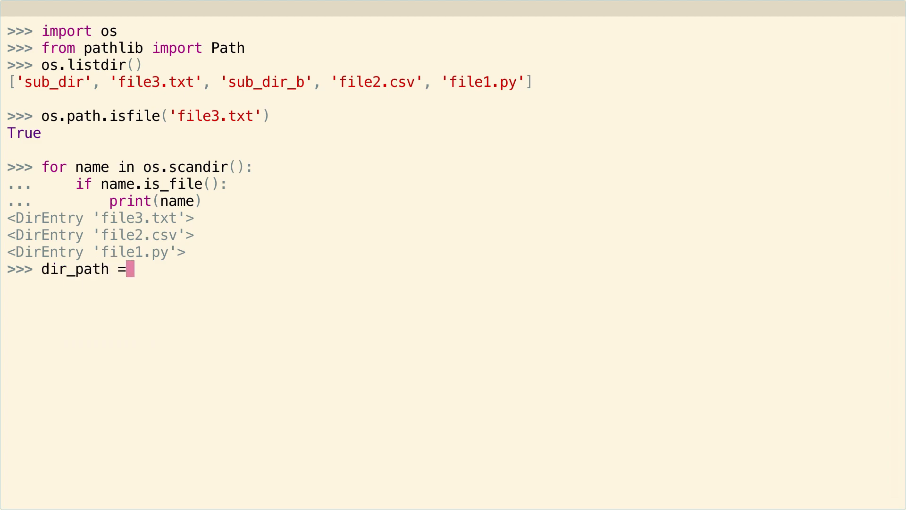
pyautogui.write('Path(".')
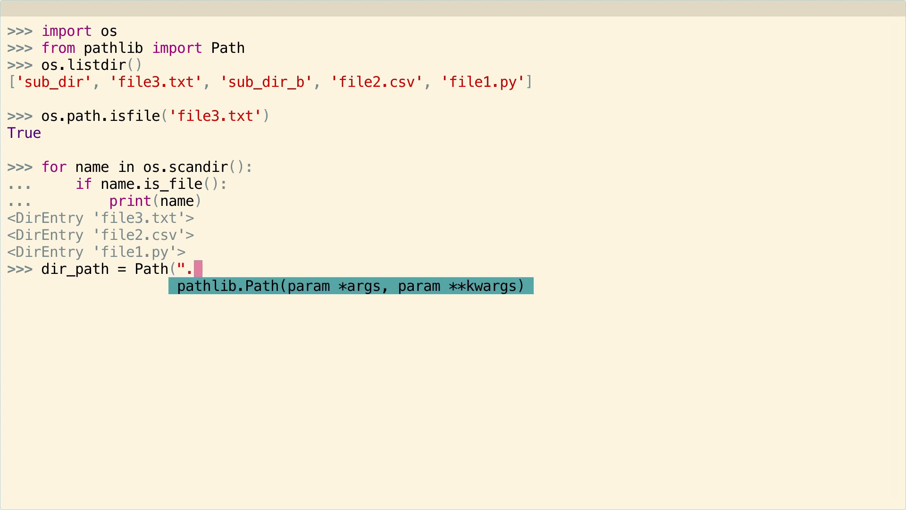
pyautogui.write('/"')
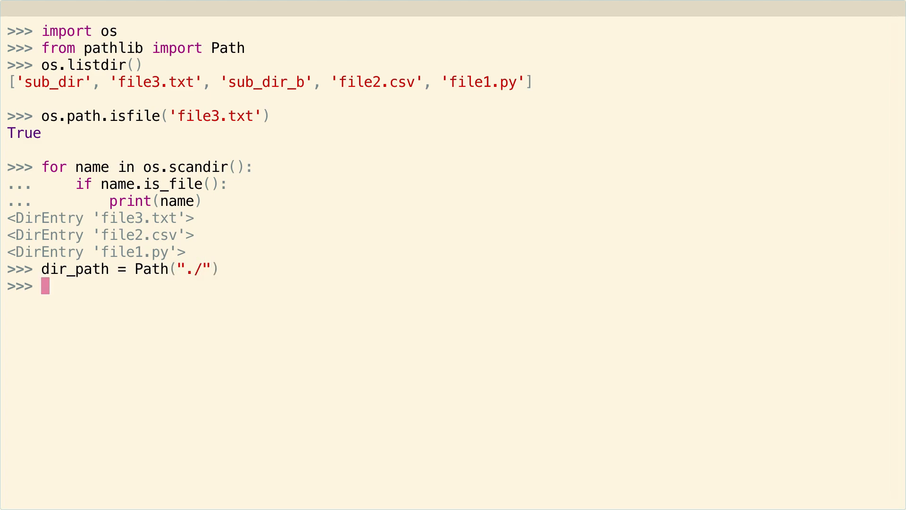
# Loop over dir_path.iterdir() printing names where is_file(), yielding file3.txt, file2.csv, file1.py.
pyautogui.write('for name i')
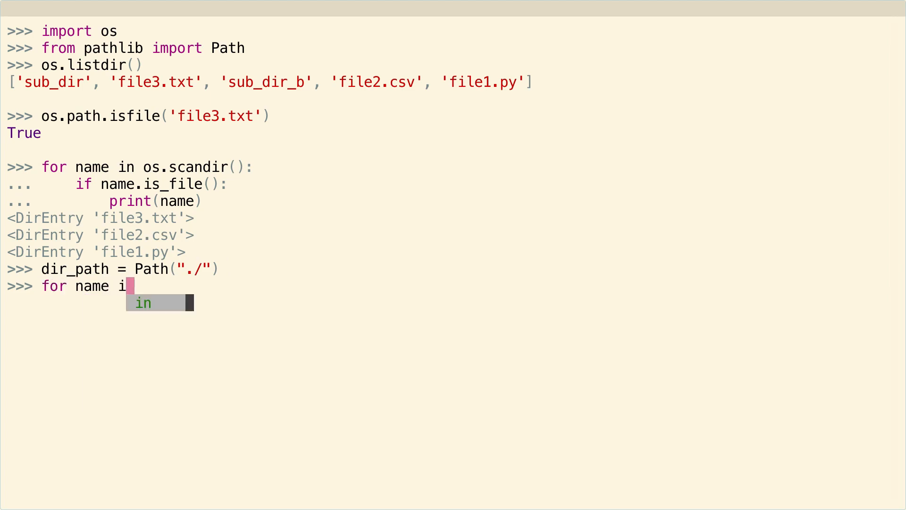
pyautogui.write('n dir_path.iterdir():')
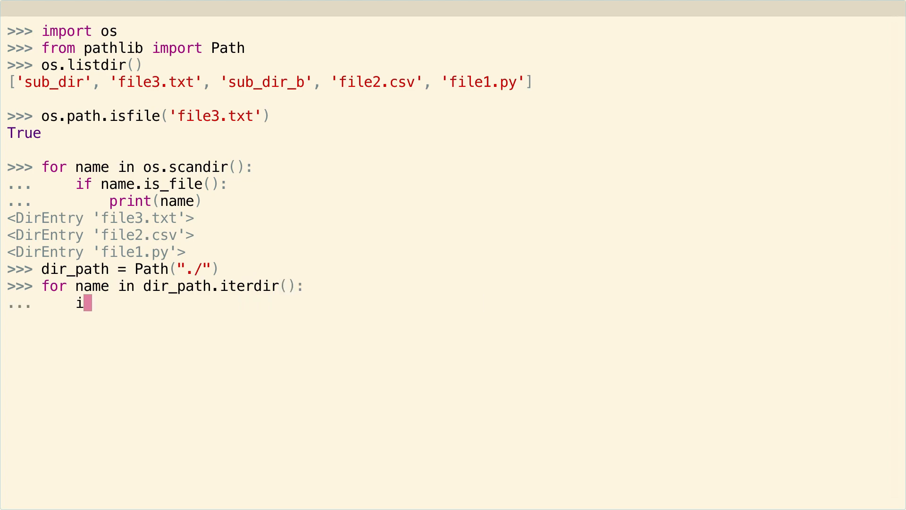
pyautogui.write('f name.is_file():')
pyautogui.write('print(name)')
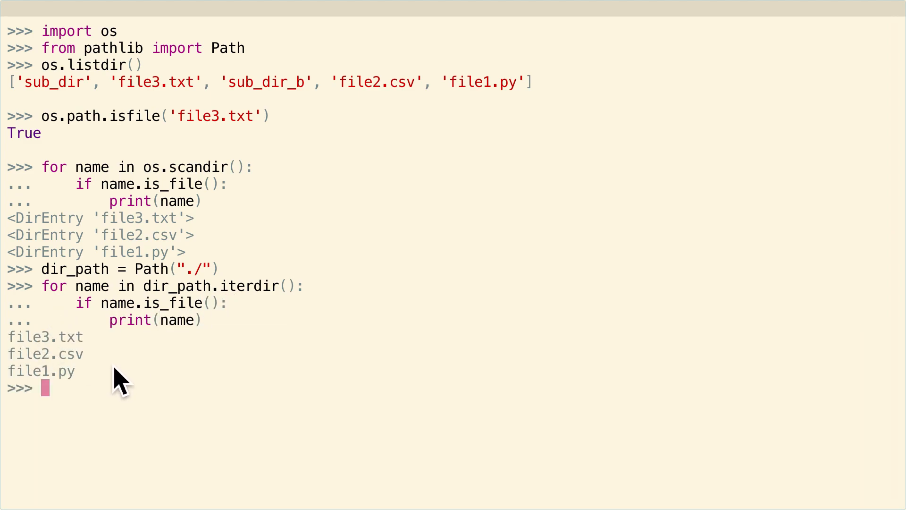
pyautogui.moveTo(173, 352)
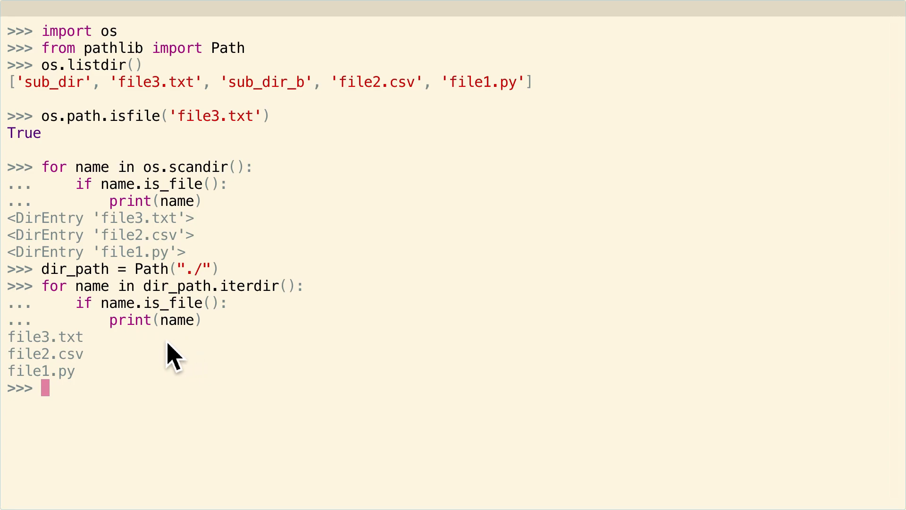
pyautogui.moveTo(139, 323)
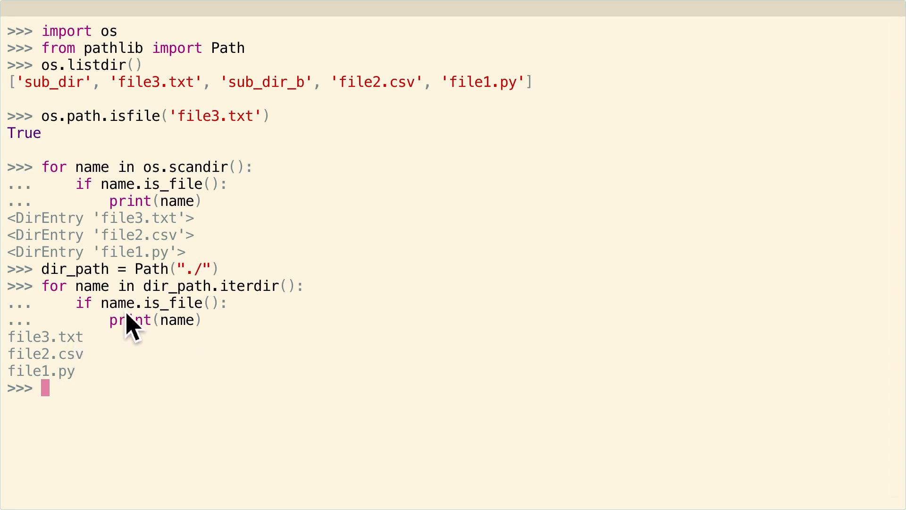
pyautogui.moveTo(112, 242)
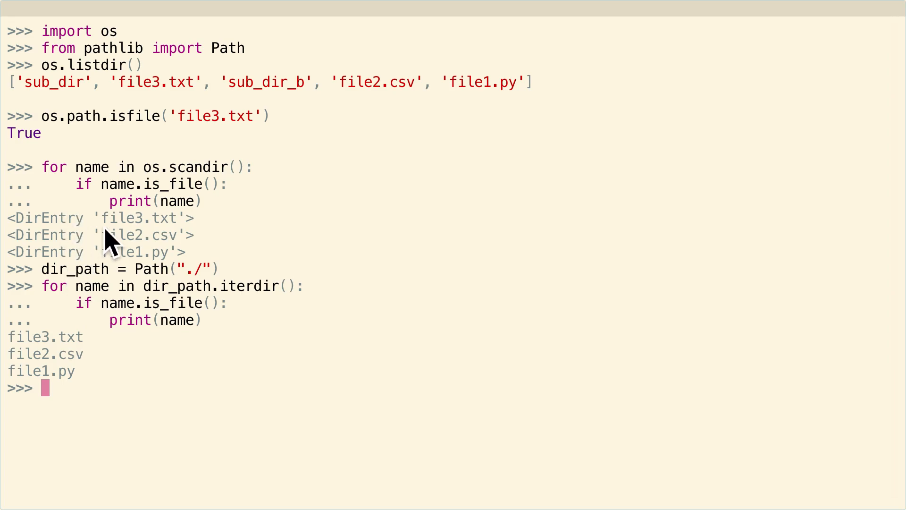
pyautogui.moveTo(139, 413)
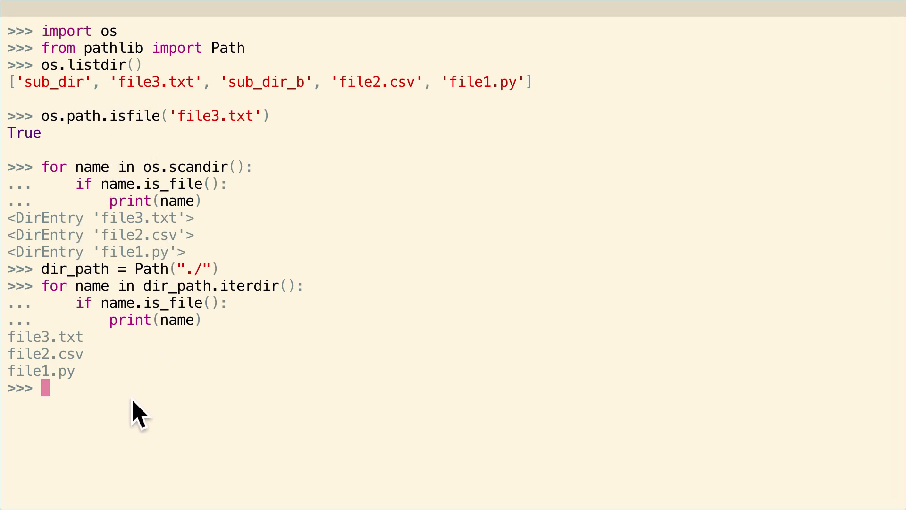
# Run os.listdir("./sub_dir") to show bar.py and foo.py.
pyautogui.write('os.(')
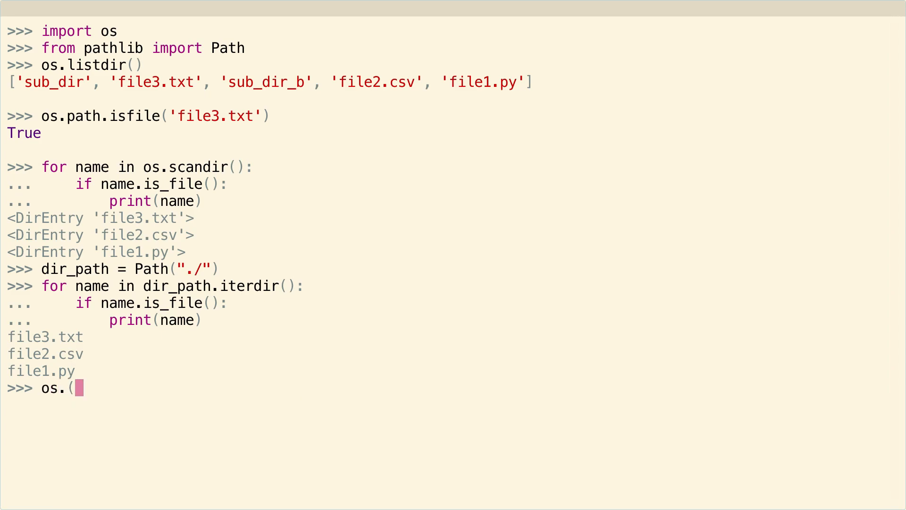
pyautogui.write('listdir')
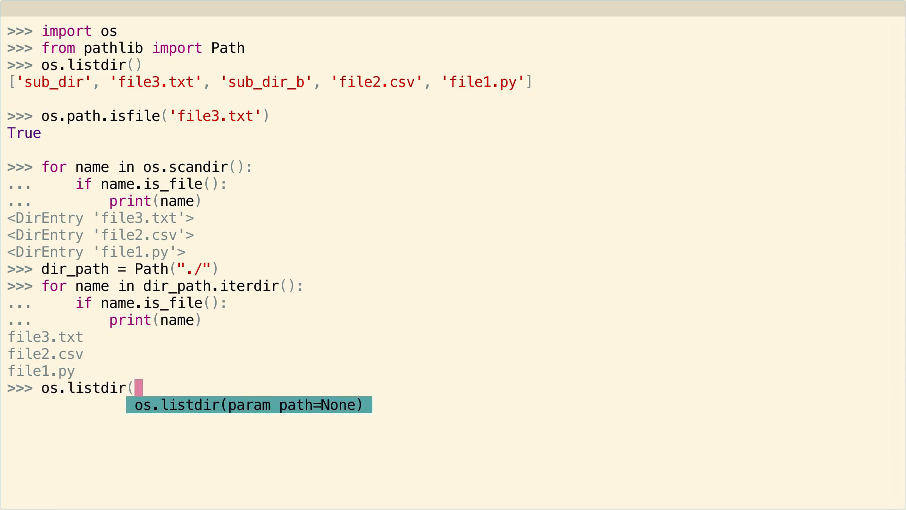
pyautogui.write('"')
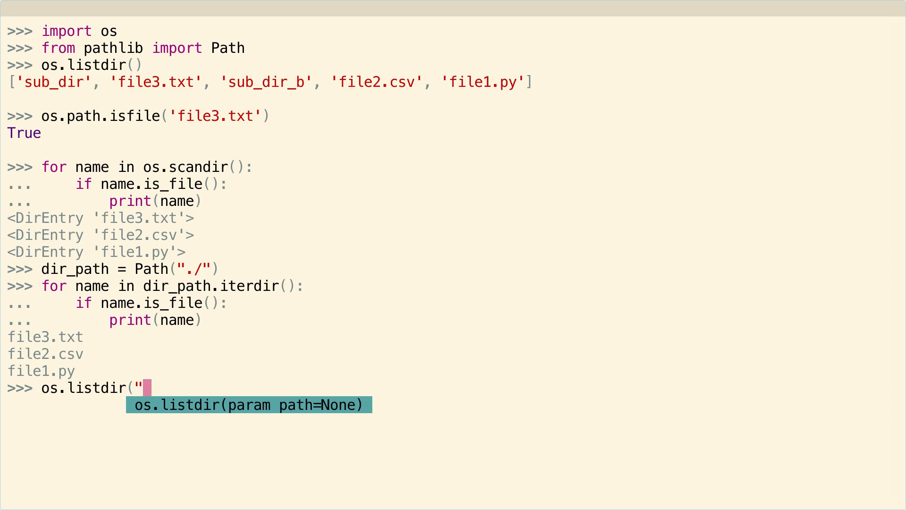
pyautogui.write('./sub')
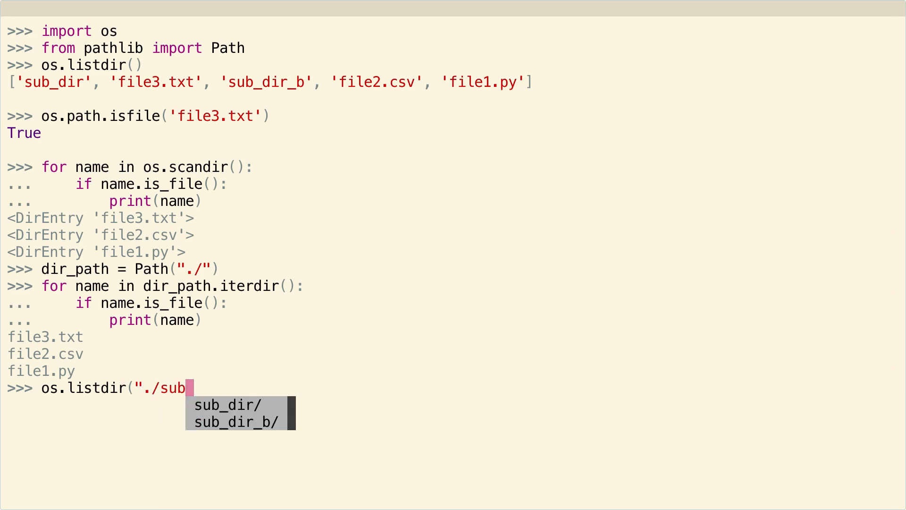
pyautogui.press('Return')
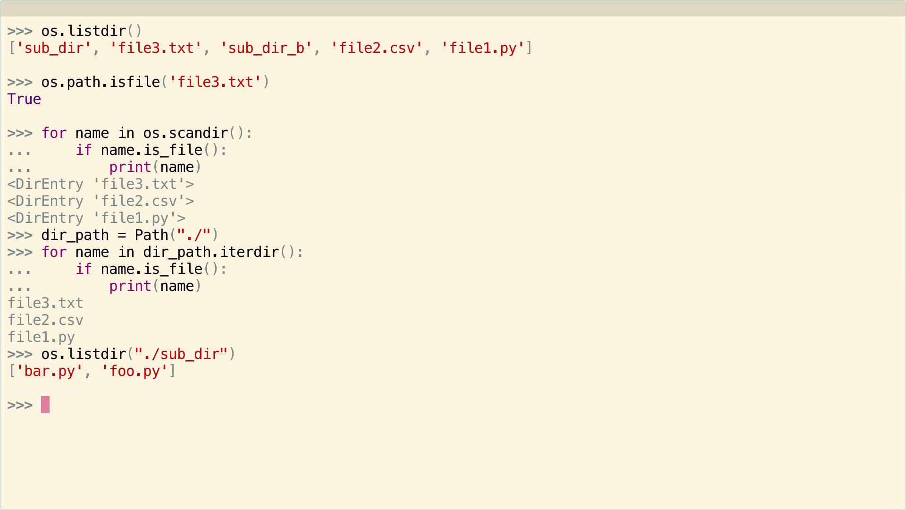
pyautogui.moveTo(306, 173)
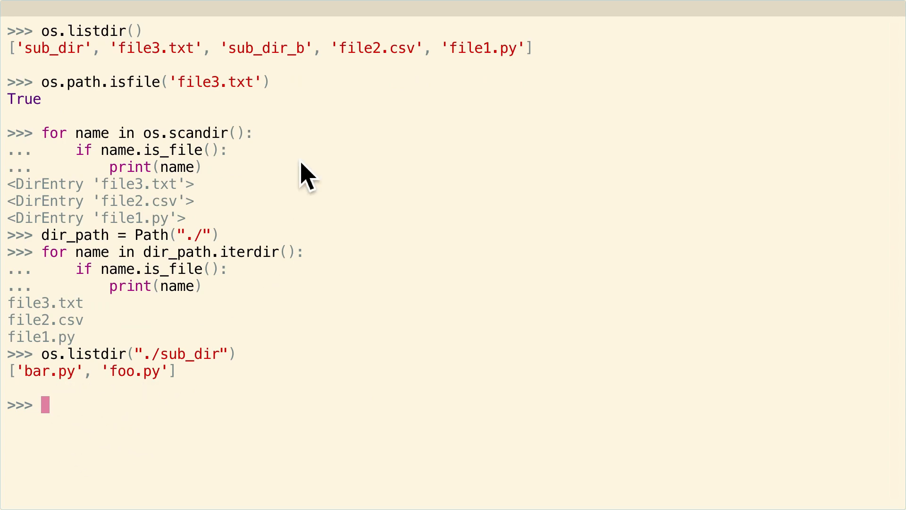
pyautogui.moveTo(164, 257)
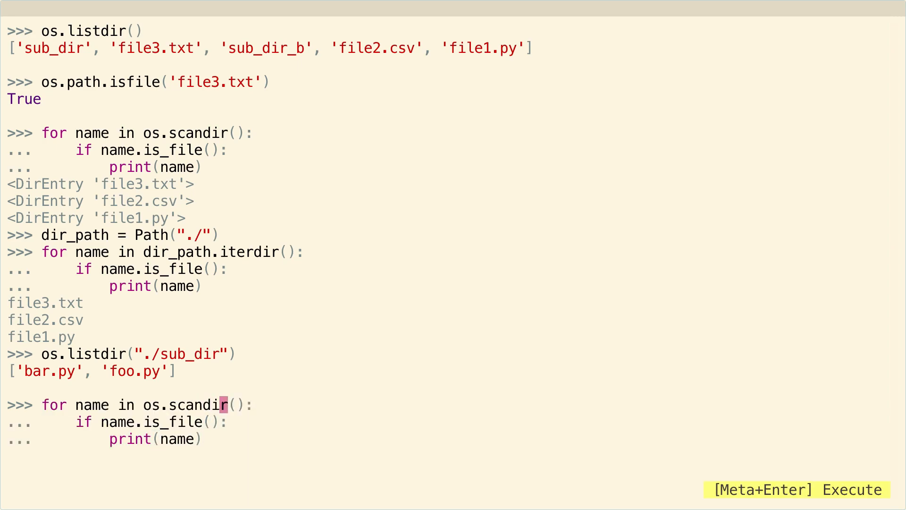
# Rerun the os.scandir file loop on "sub_dir_b", printing its only file file4.txt.
pyautogui.write('"sub_dir_b')
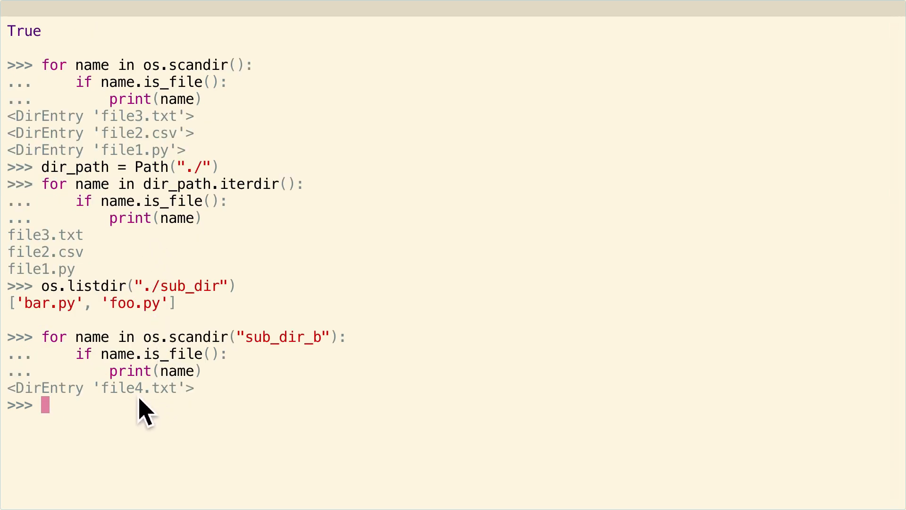
pyautogui.moveTo(115, 174)
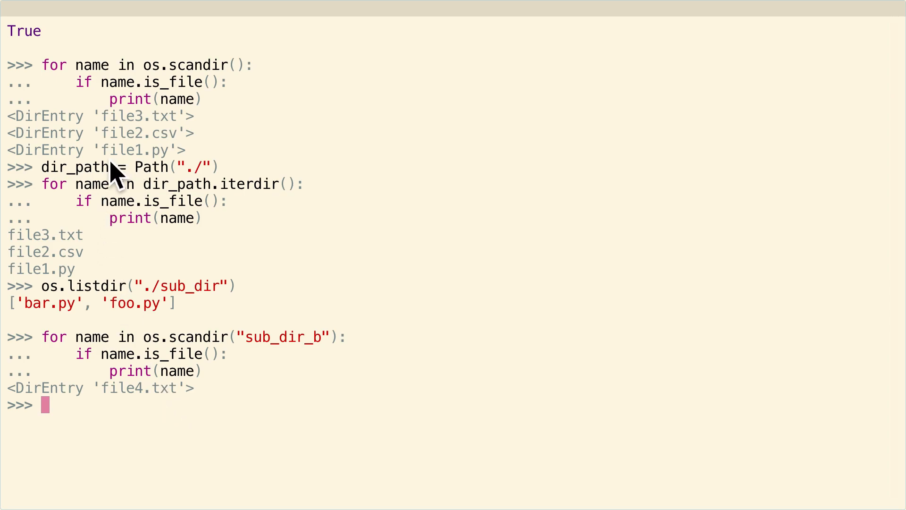
pyautogui.moveTo(155, 199)
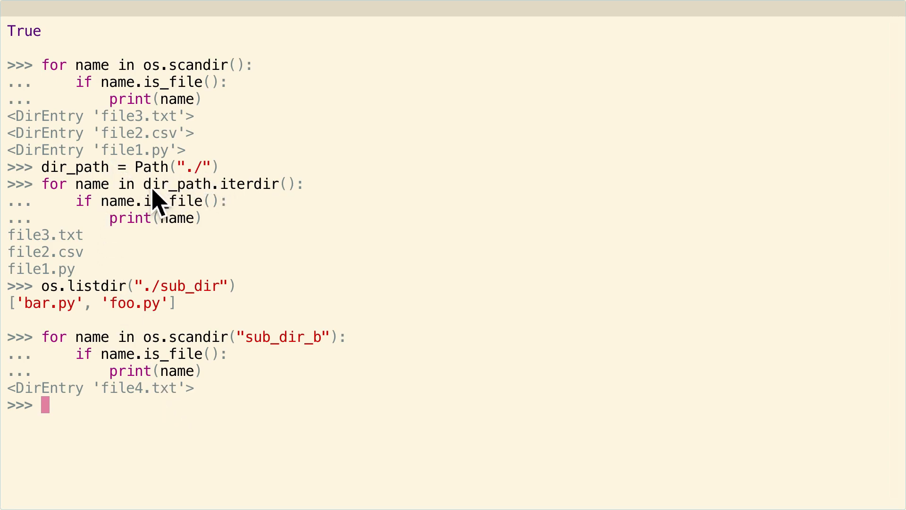
pyautogui.moveTo(217, 188)
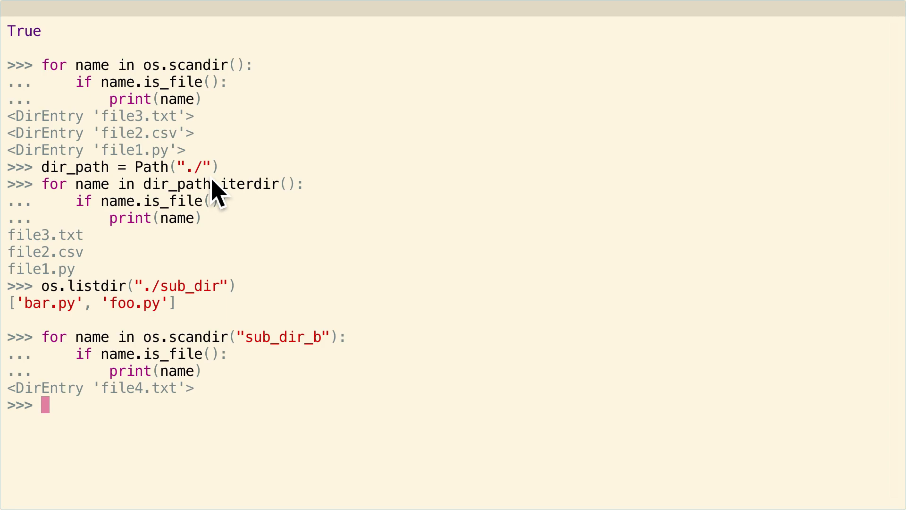
pyautogui.moveTo(87, 317)
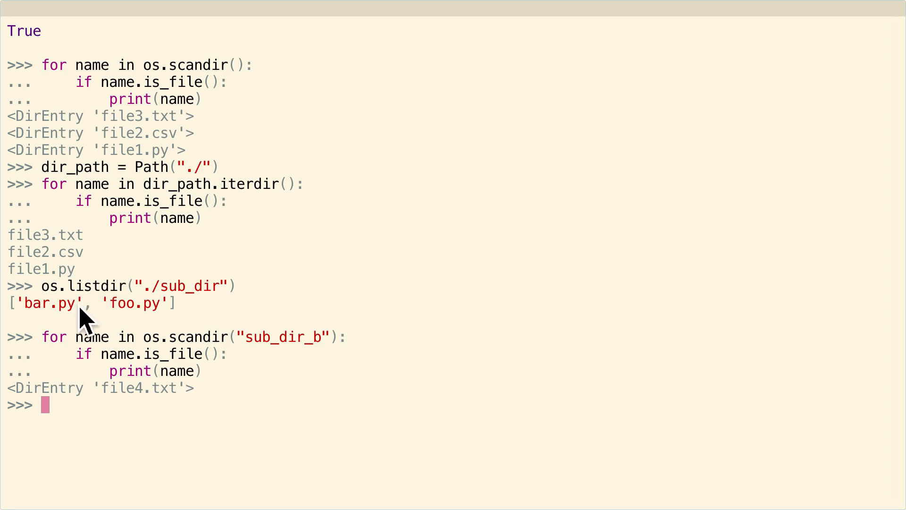
pyautogui.moveTo(228, 329)
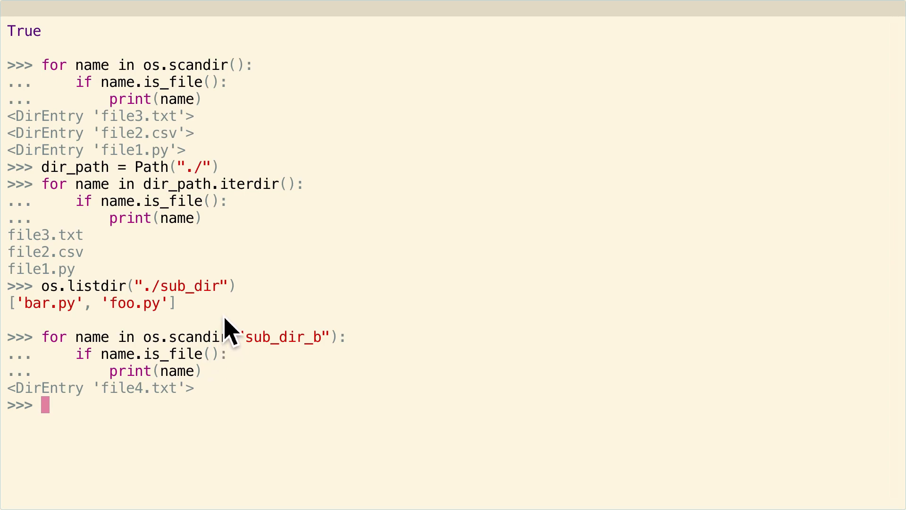
pyautogui.moveTo(237, 327)
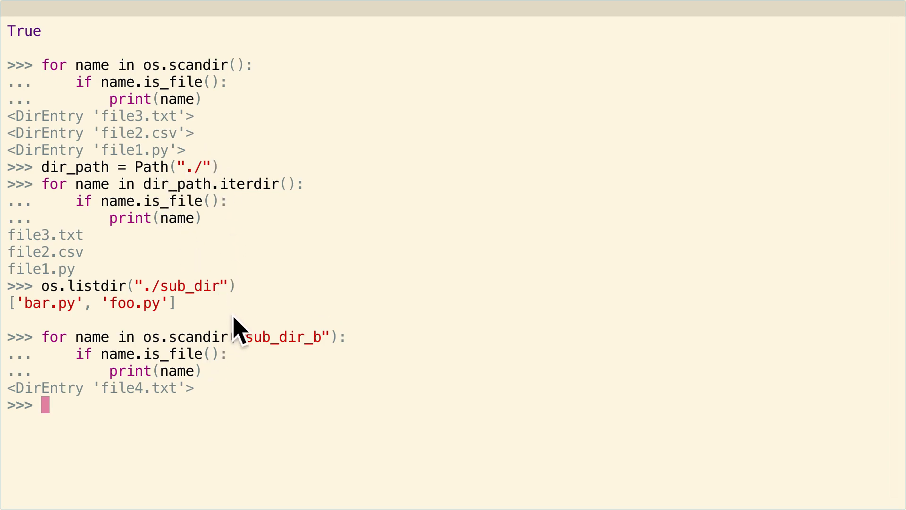
pyautogui.moveTo(217, 367)
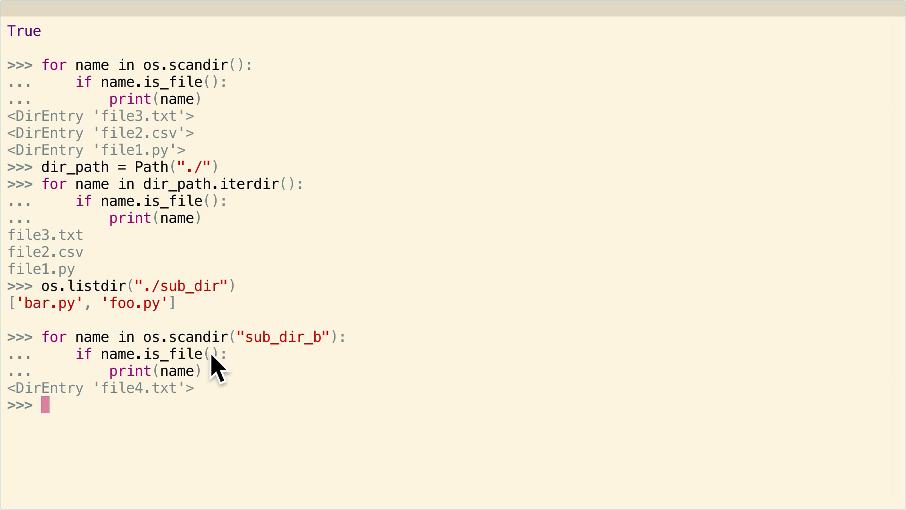
pyautogui.moveTo(161, 316)
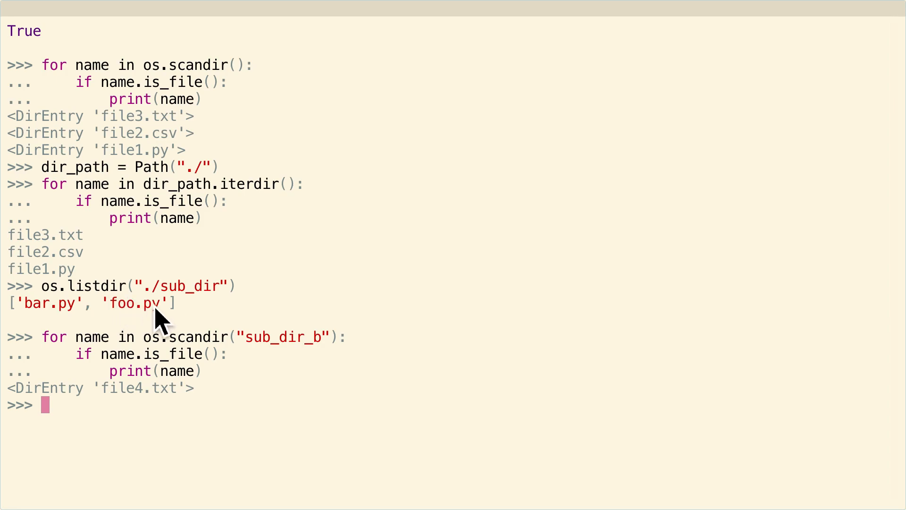
pyautogui.moveTo(191, 420)
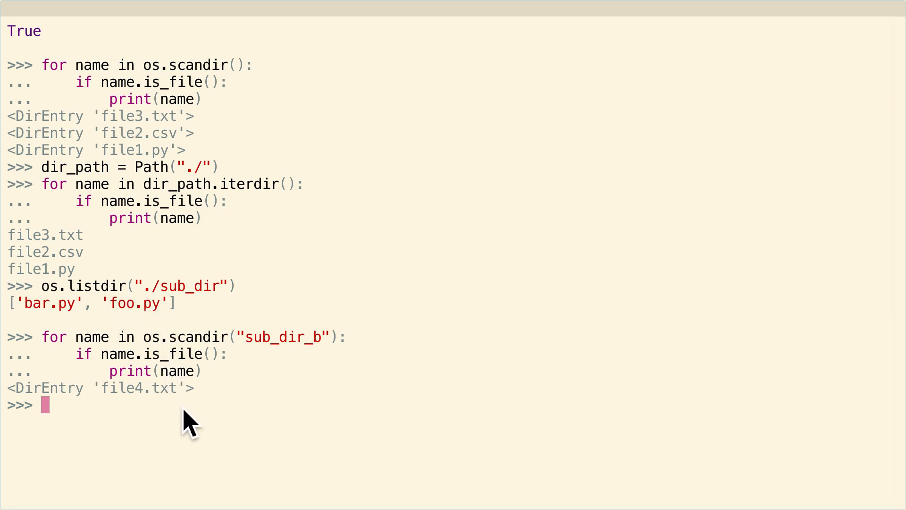